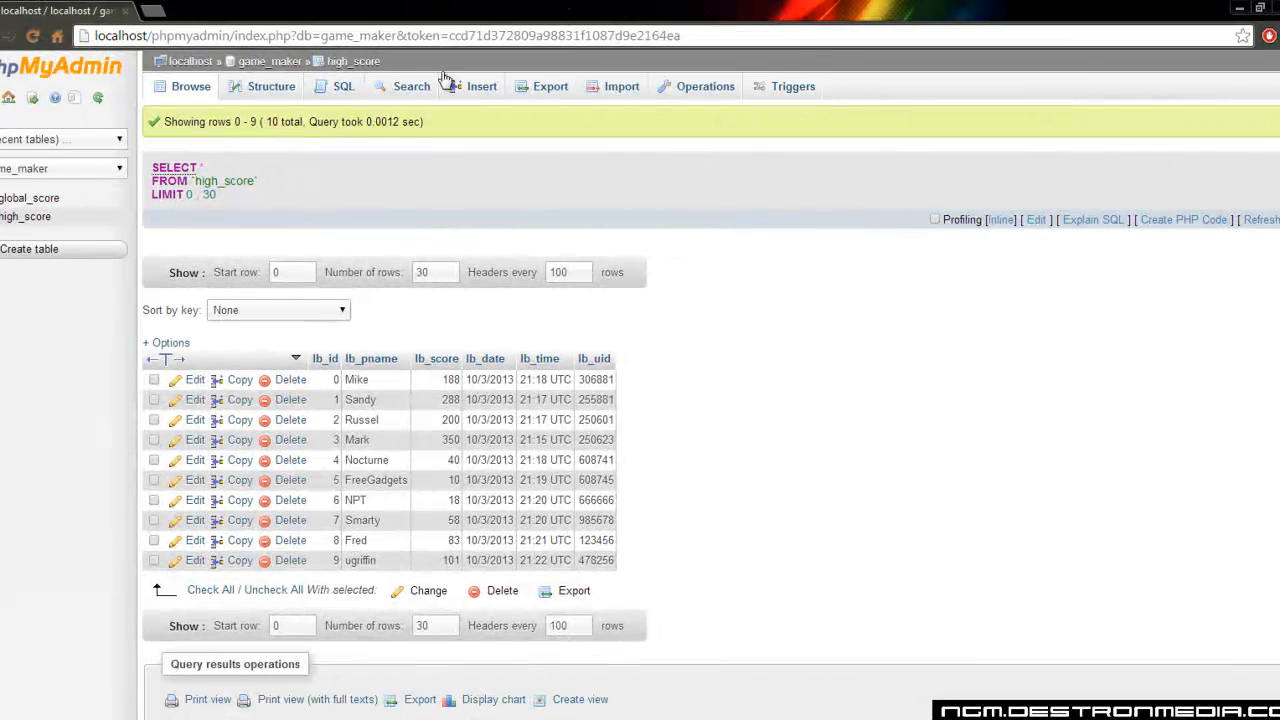
pyautogui.moveTo(148, 544)
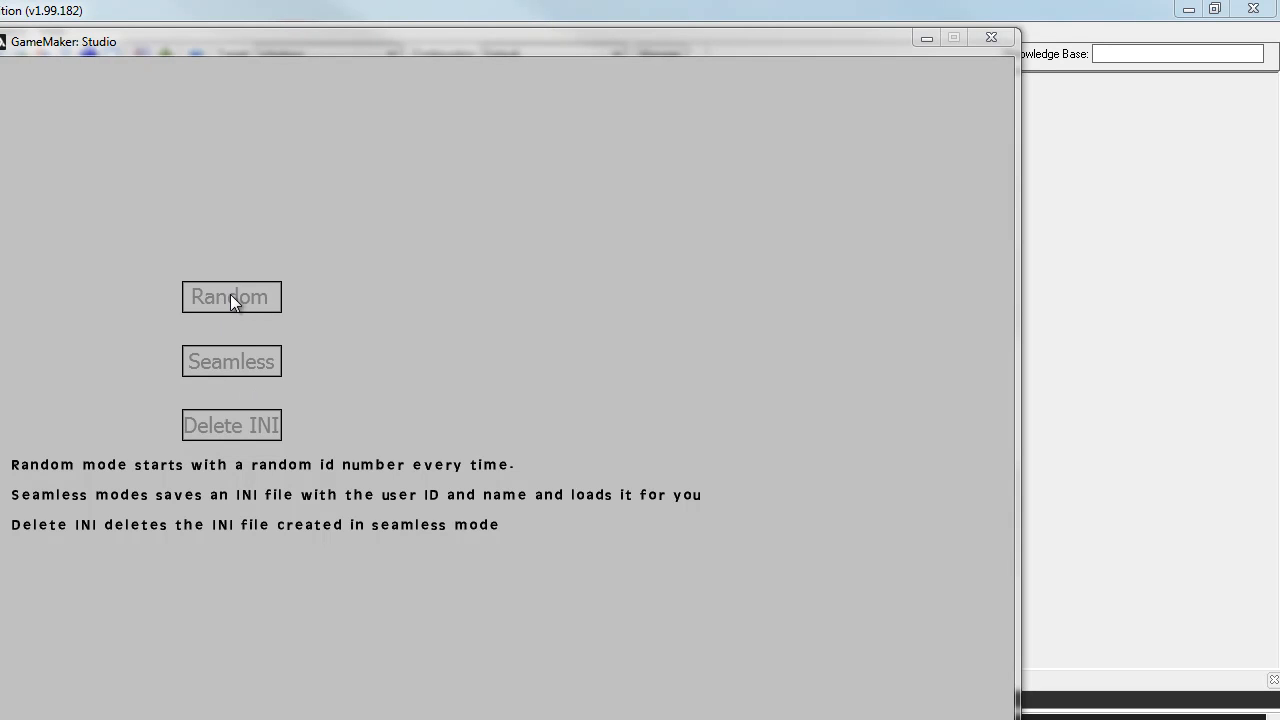
pyautogui.moveTo(232, 244)
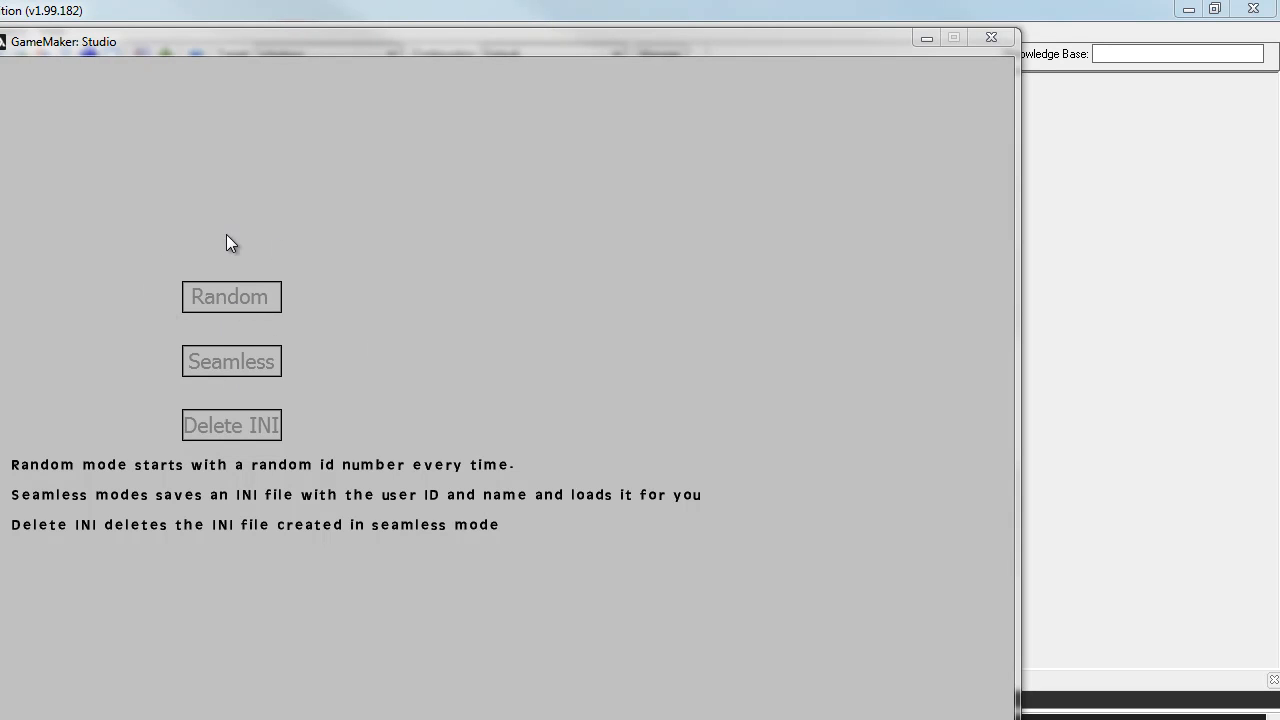
pyautogui.moveTo(248, 320)
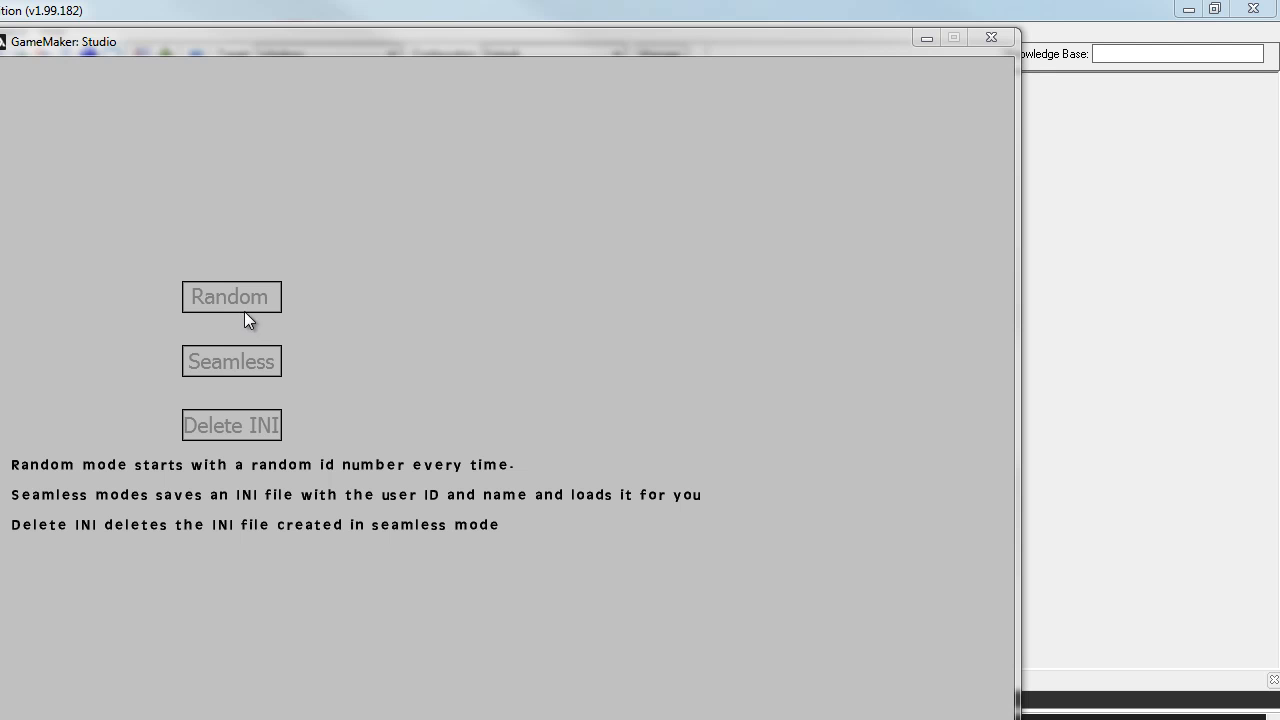
pyautogui.moveTo(264, 304)
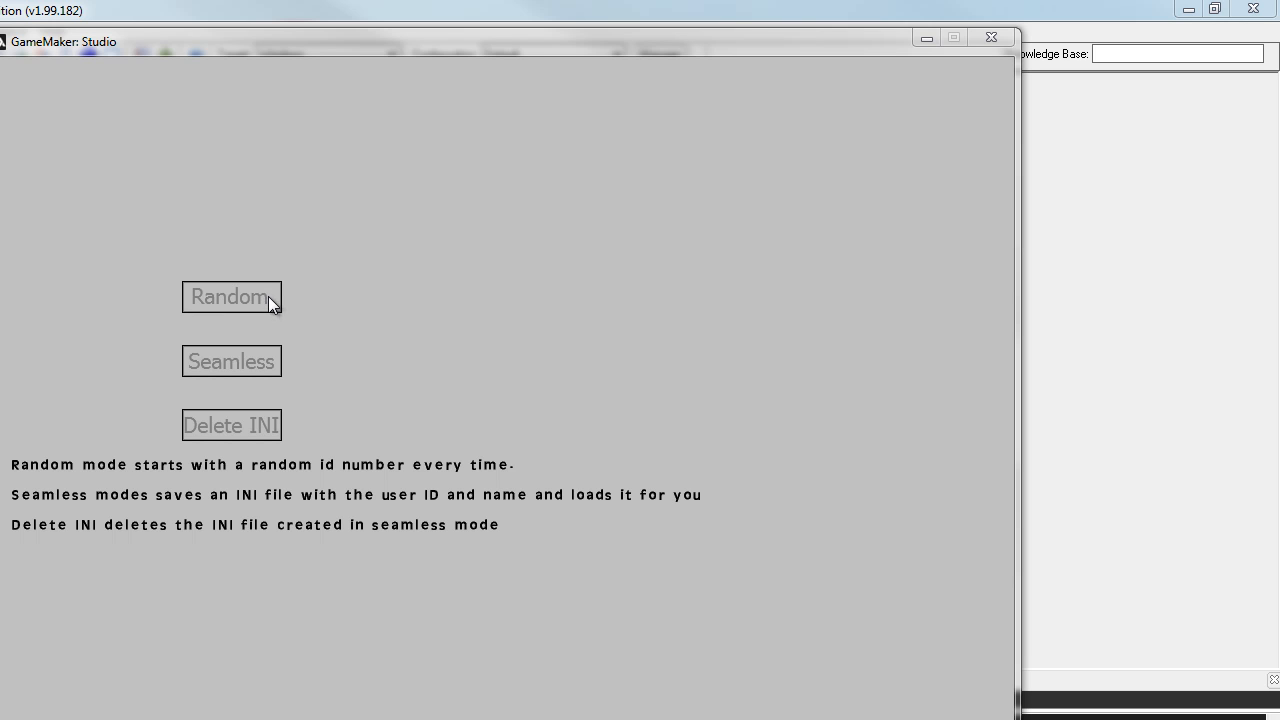
pyautogui.moveTo(292, 336)
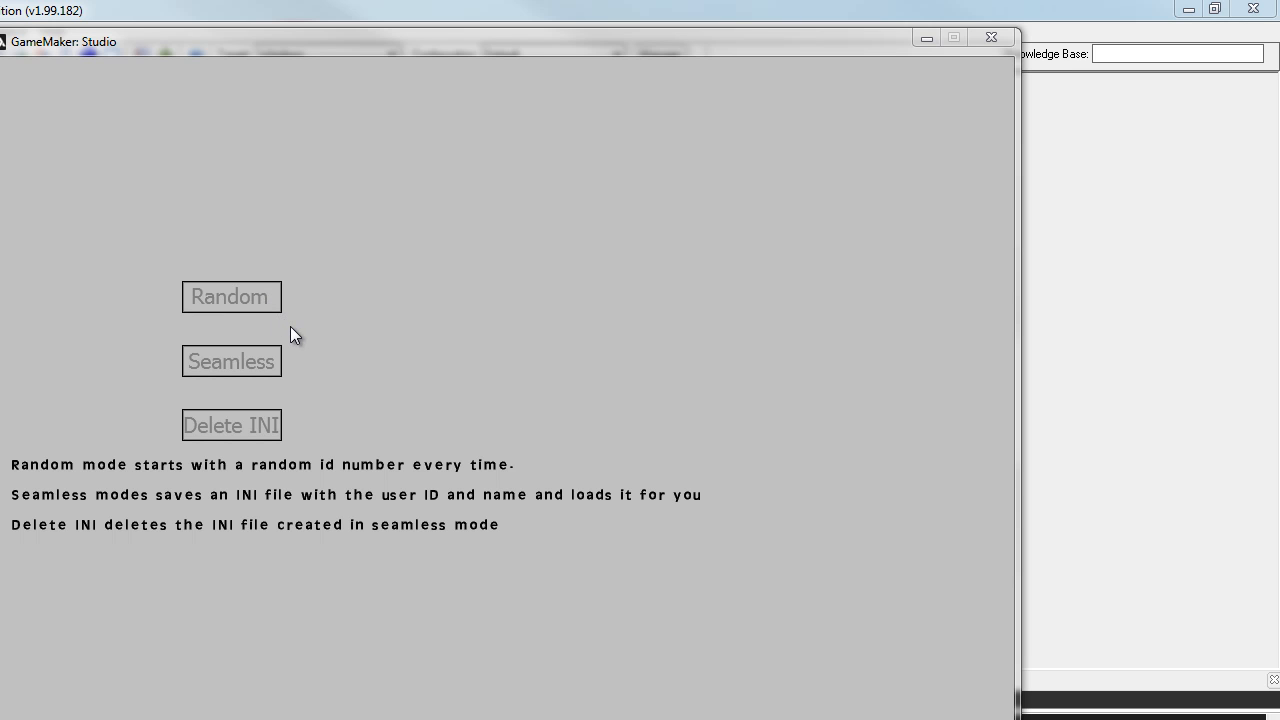
pyautogui.moveTo(278, 388)
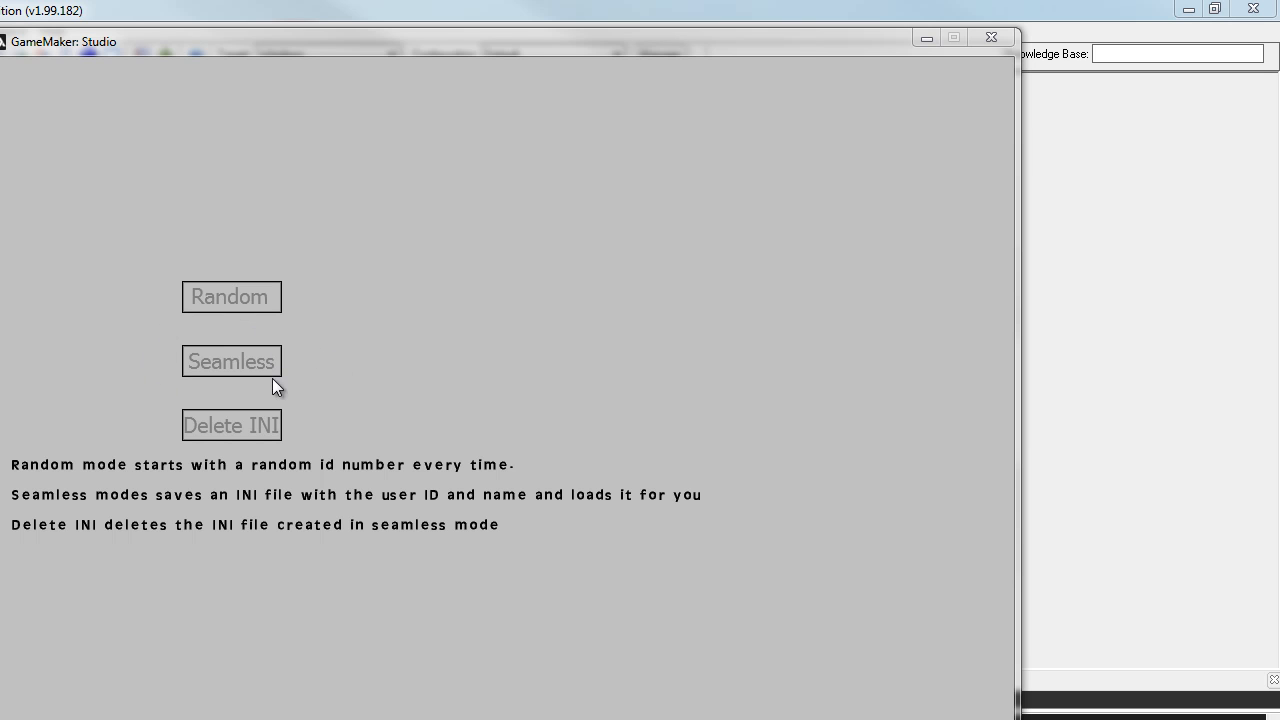
pyautogui.moveTo(268, 356)
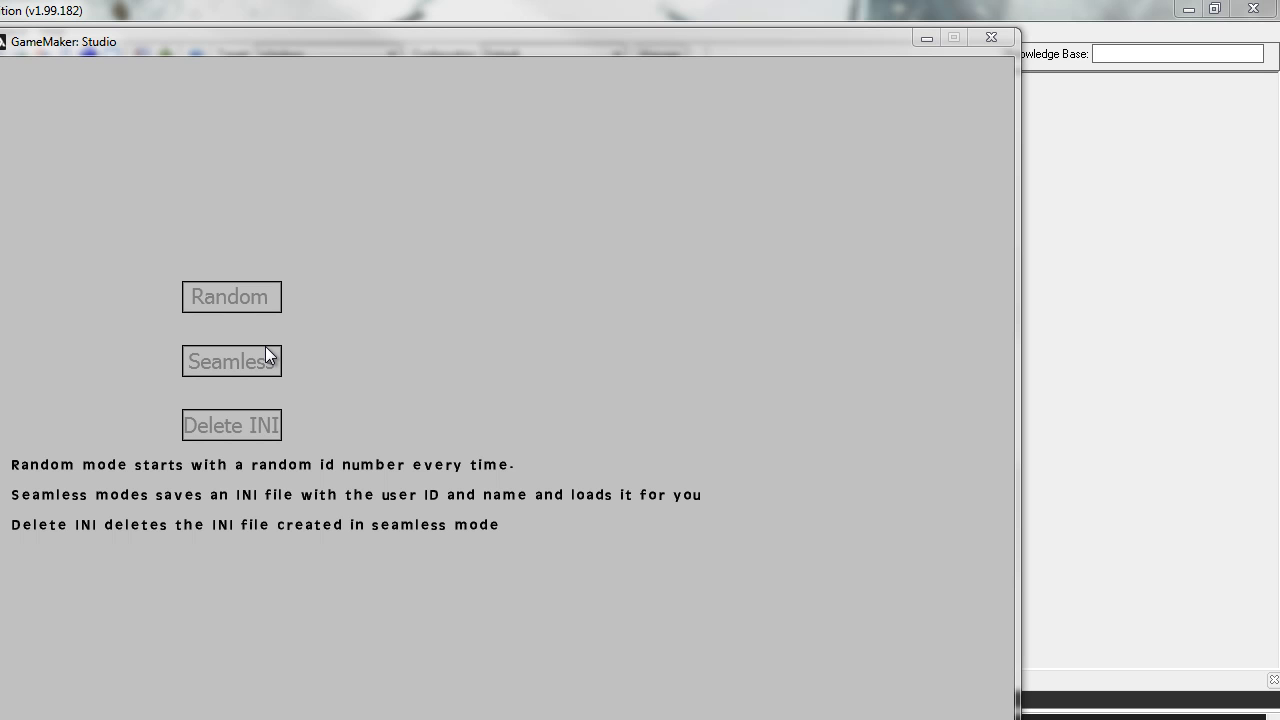
pyautogui.moveTo(248, 424)
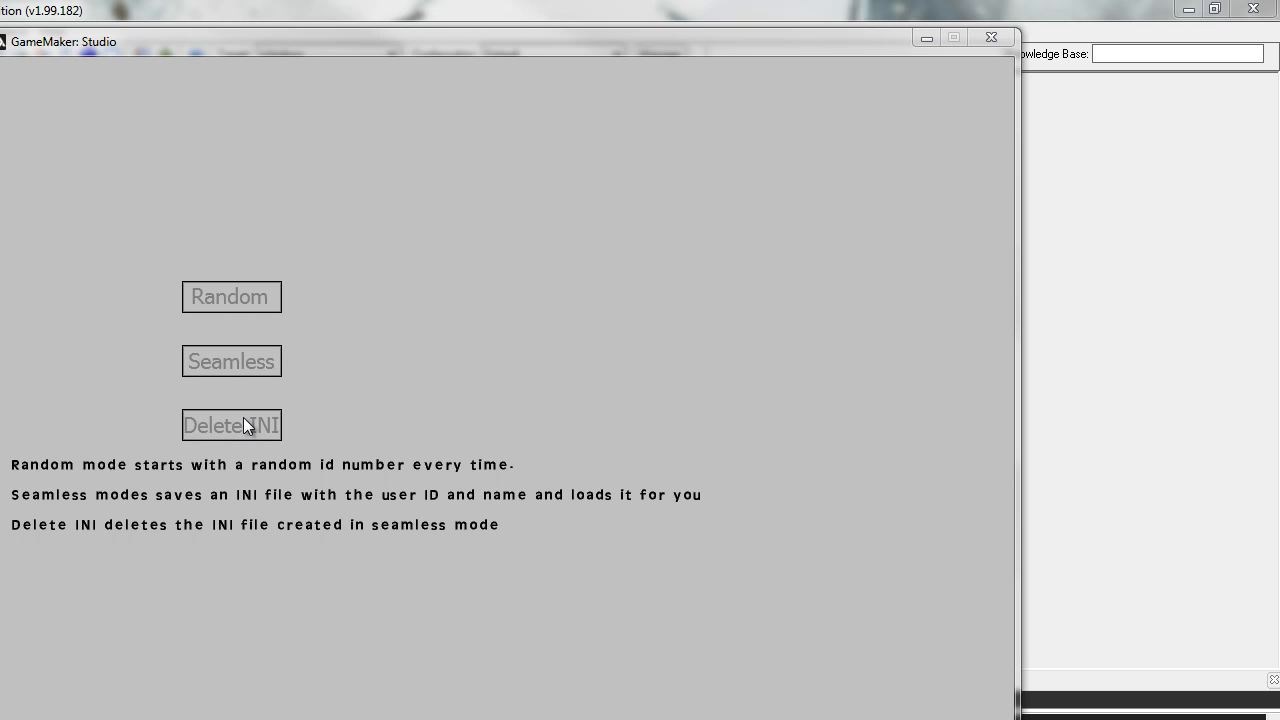
pyautogui.moveTo(204, 444)
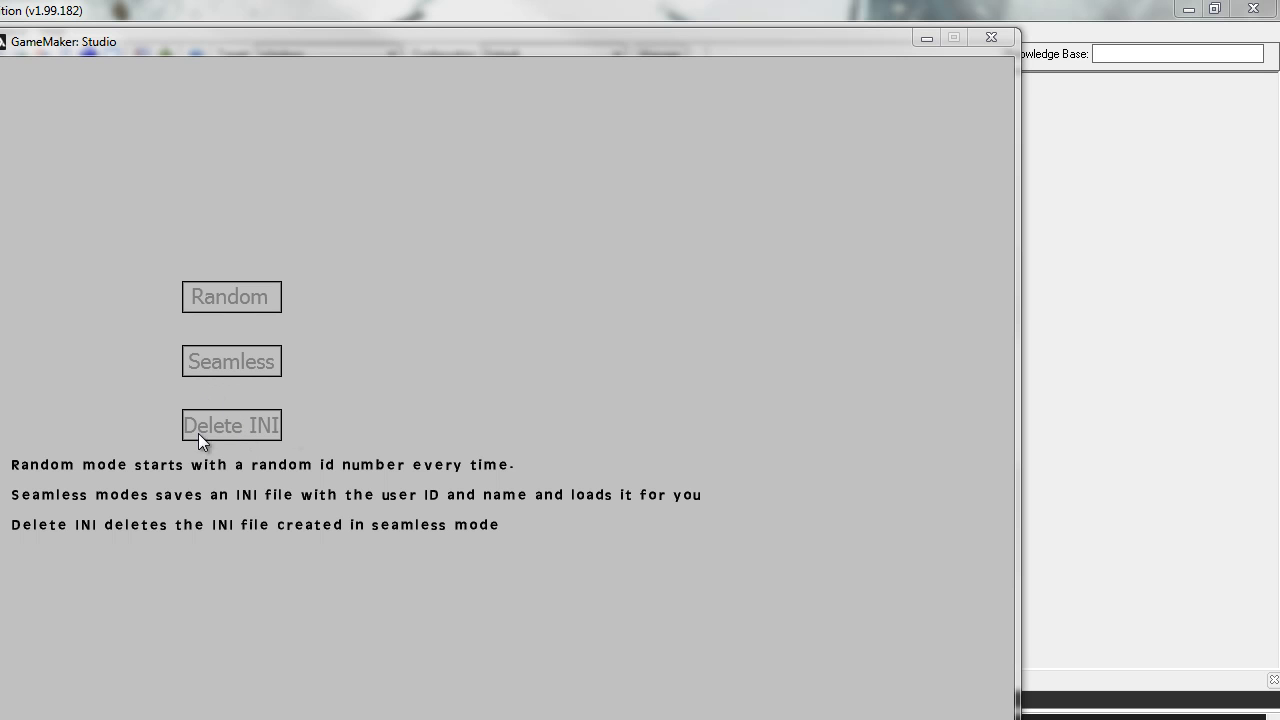
pyautogui.moveTo(248, 444)
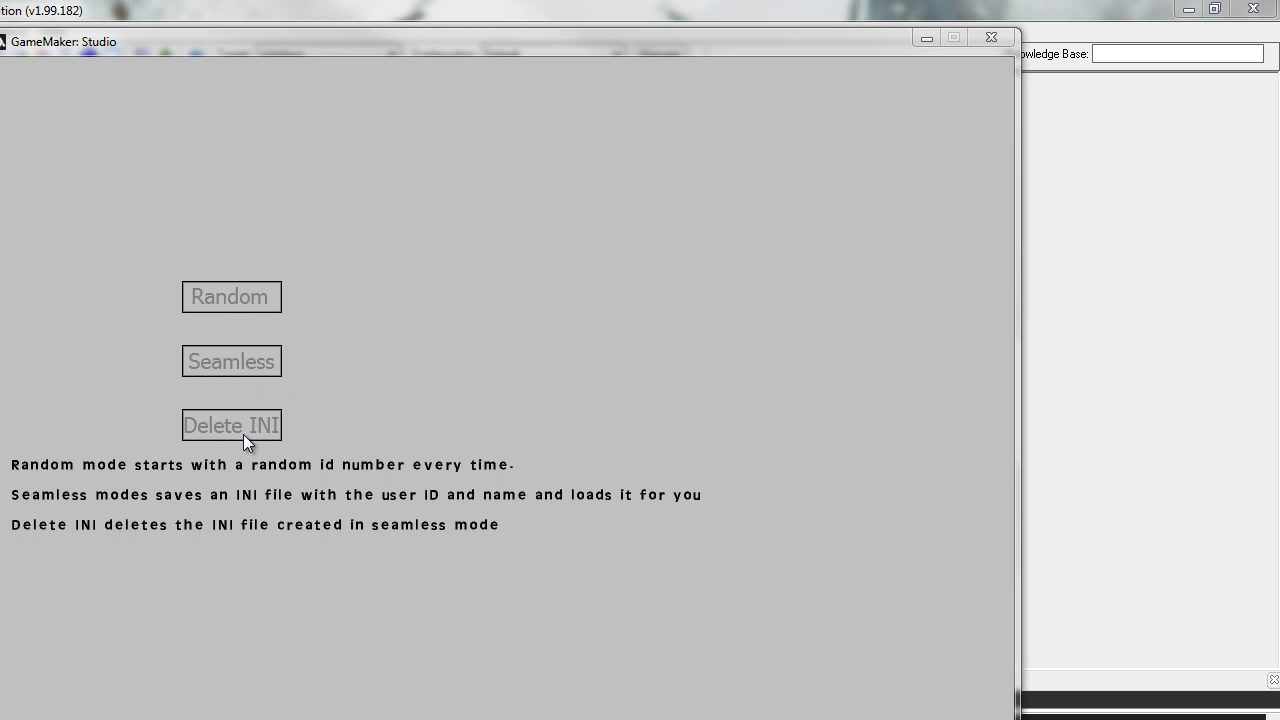
pyautogui.moveTo(250, 372)
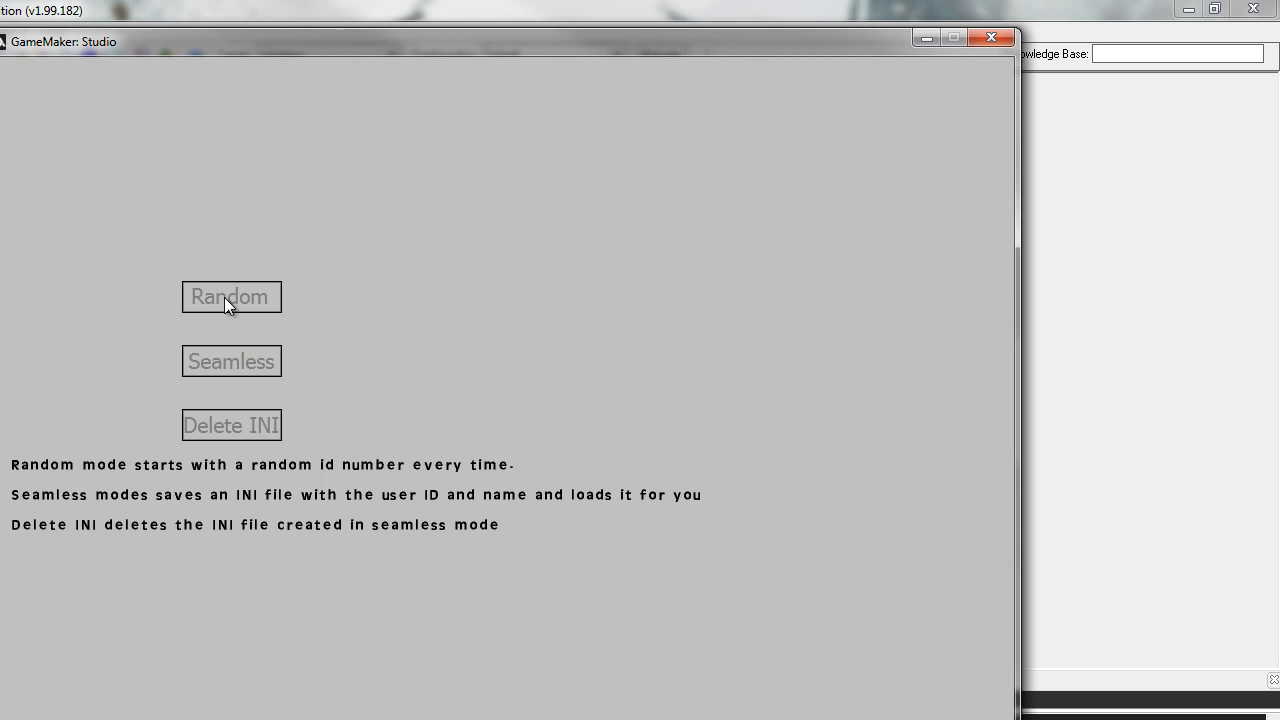
# Run the leaderboard example in random mode and push the score up to 88 with the UP arrow
pyautogui.click(232, 296)
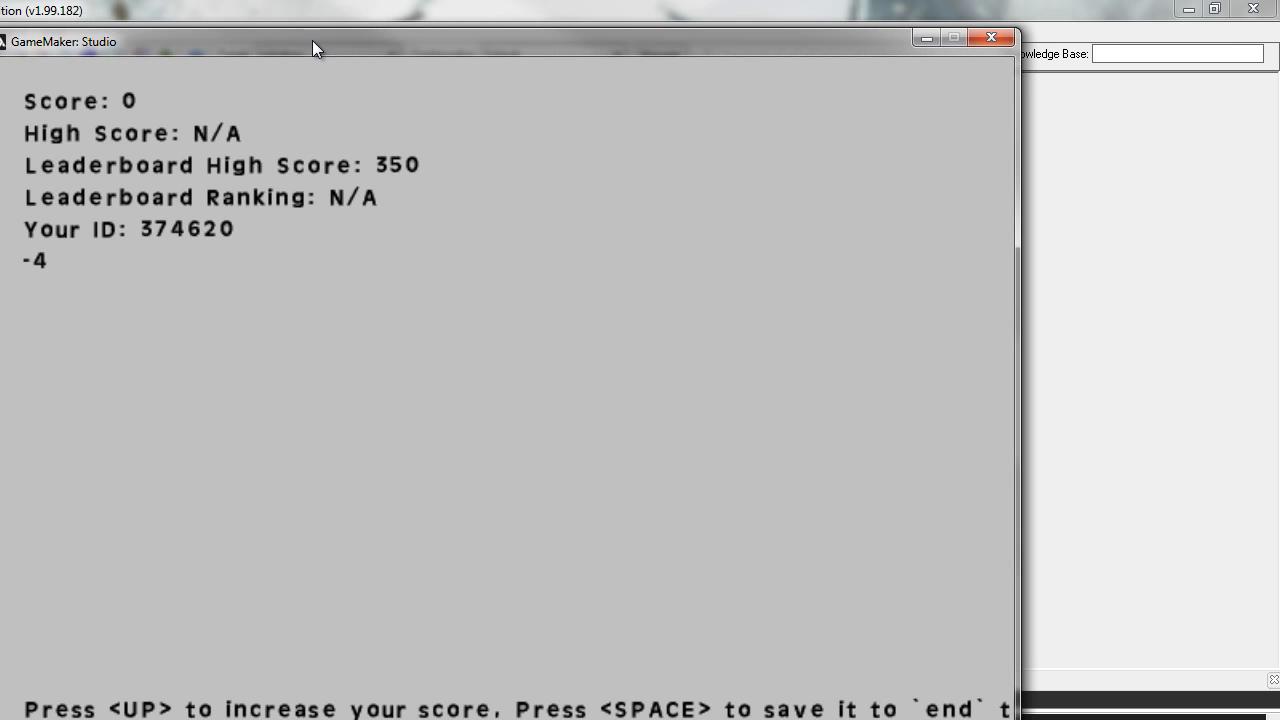
pyautogui.moveTo(50, 104)
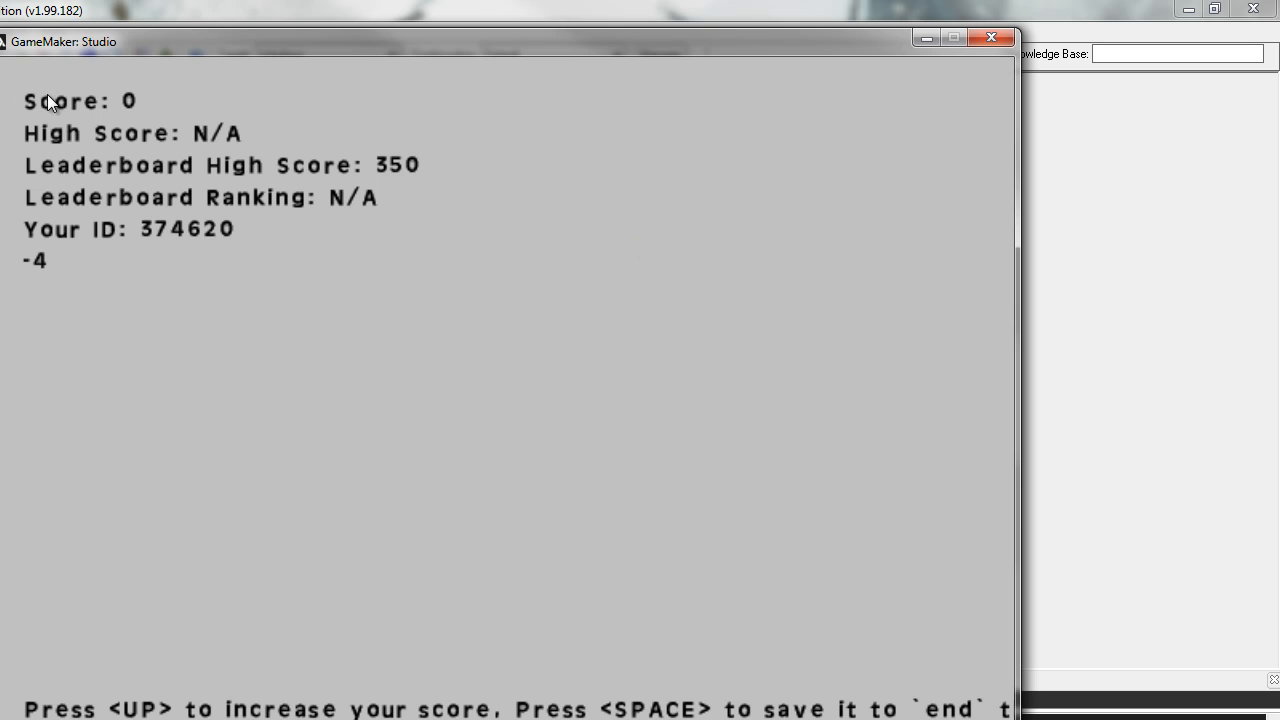
pyautogui.moveTo(168, 108)
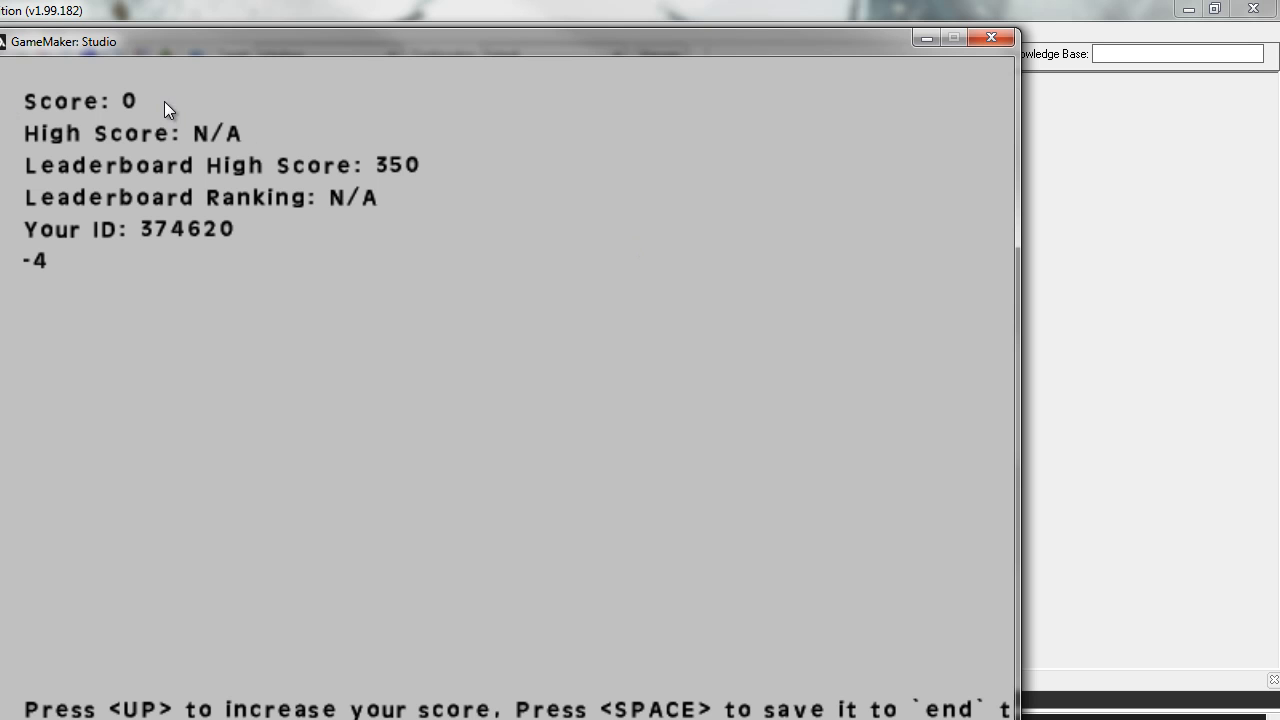
pyautogui.moveTo(116, 170)
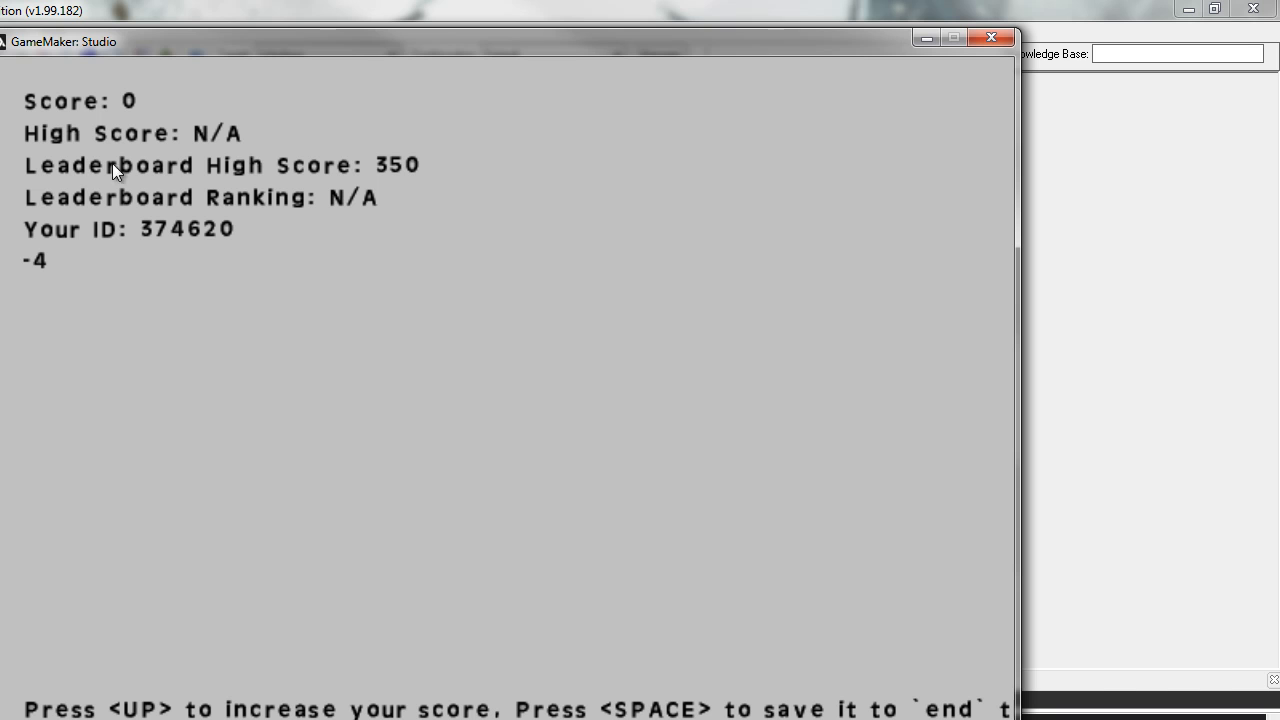
pyautogui.moveTo(390, 174)
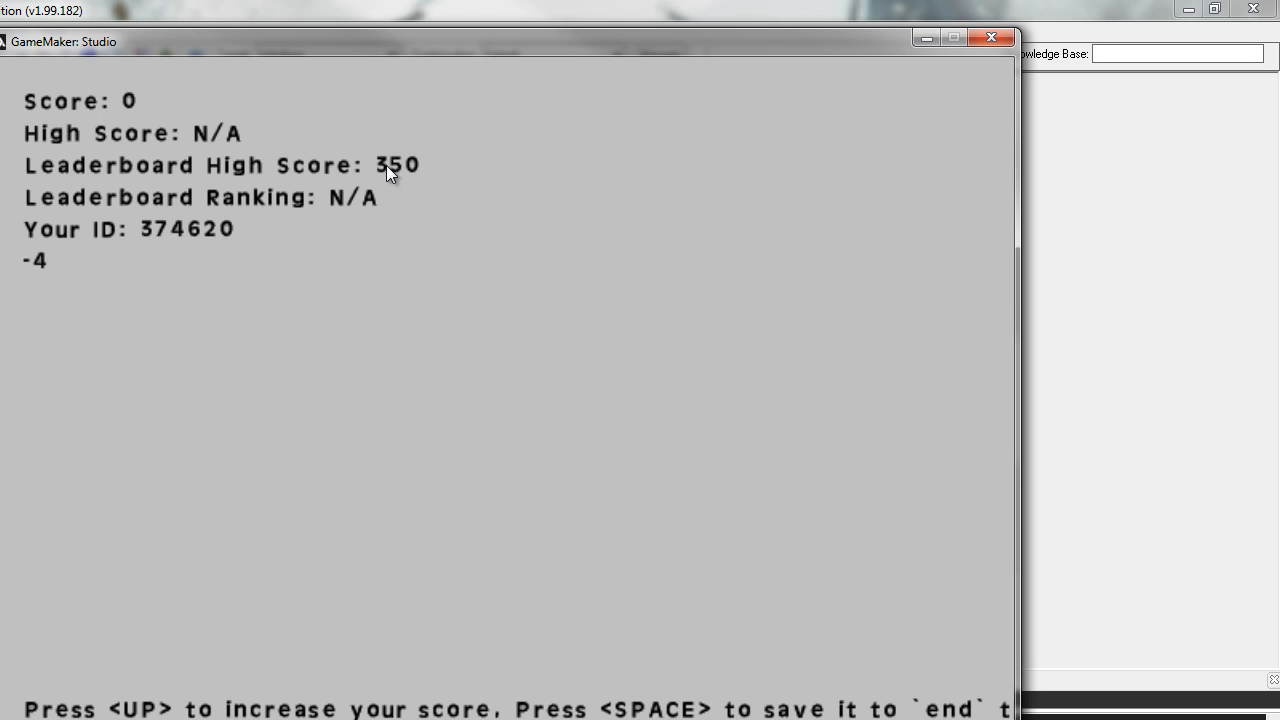
pyautogui.moveTo(280, 204)
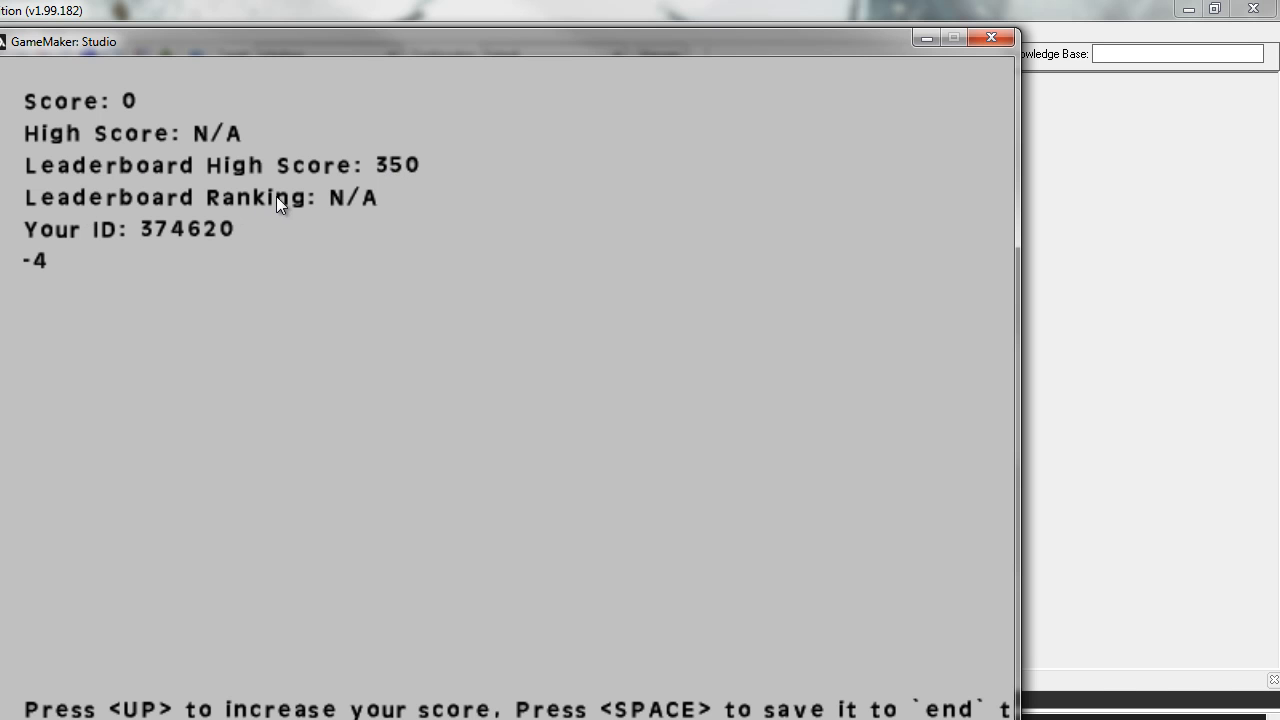
pyautogui.moveTo(258, 244)
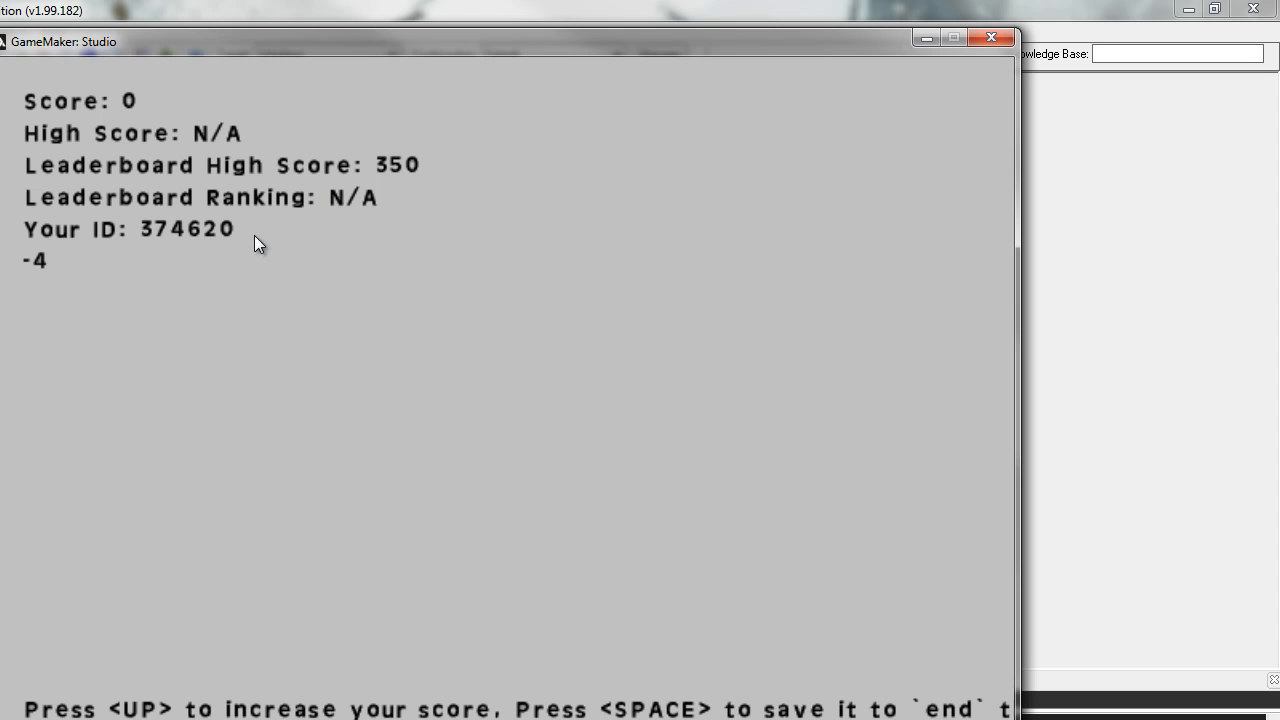
pyautogui.moveTo(52, 248)
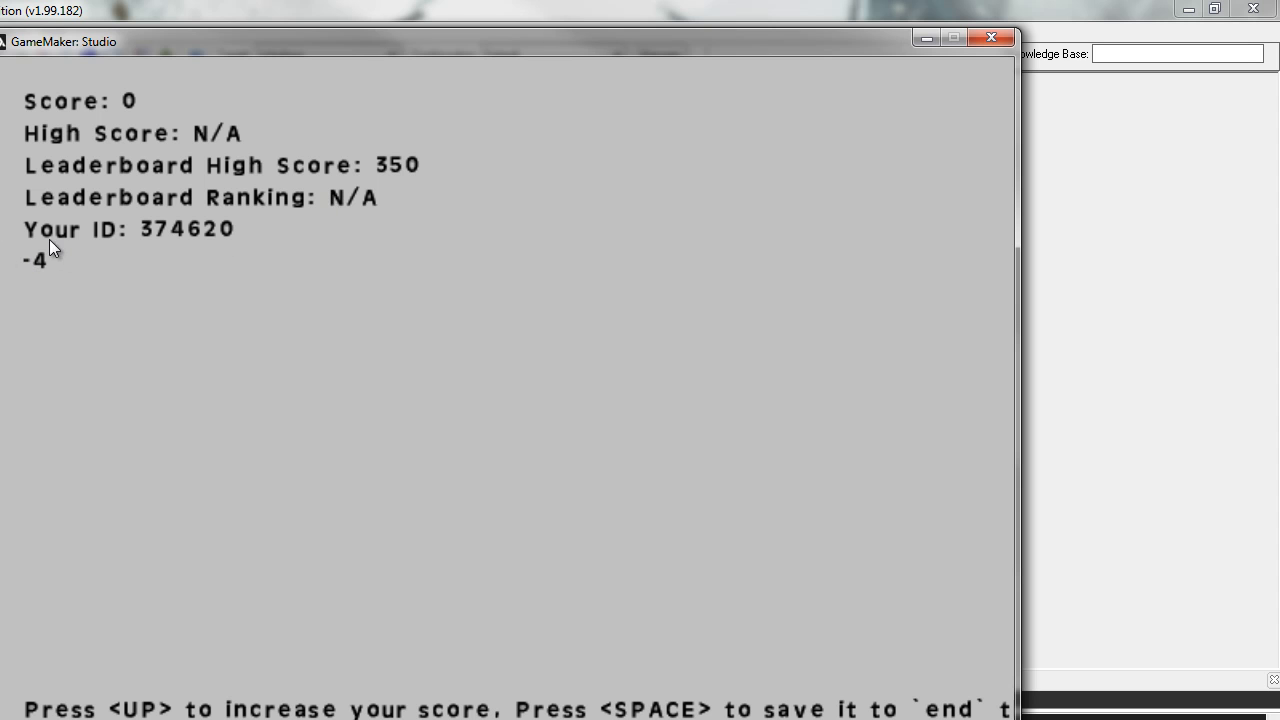
pyautogui.moveTo(28, 242)
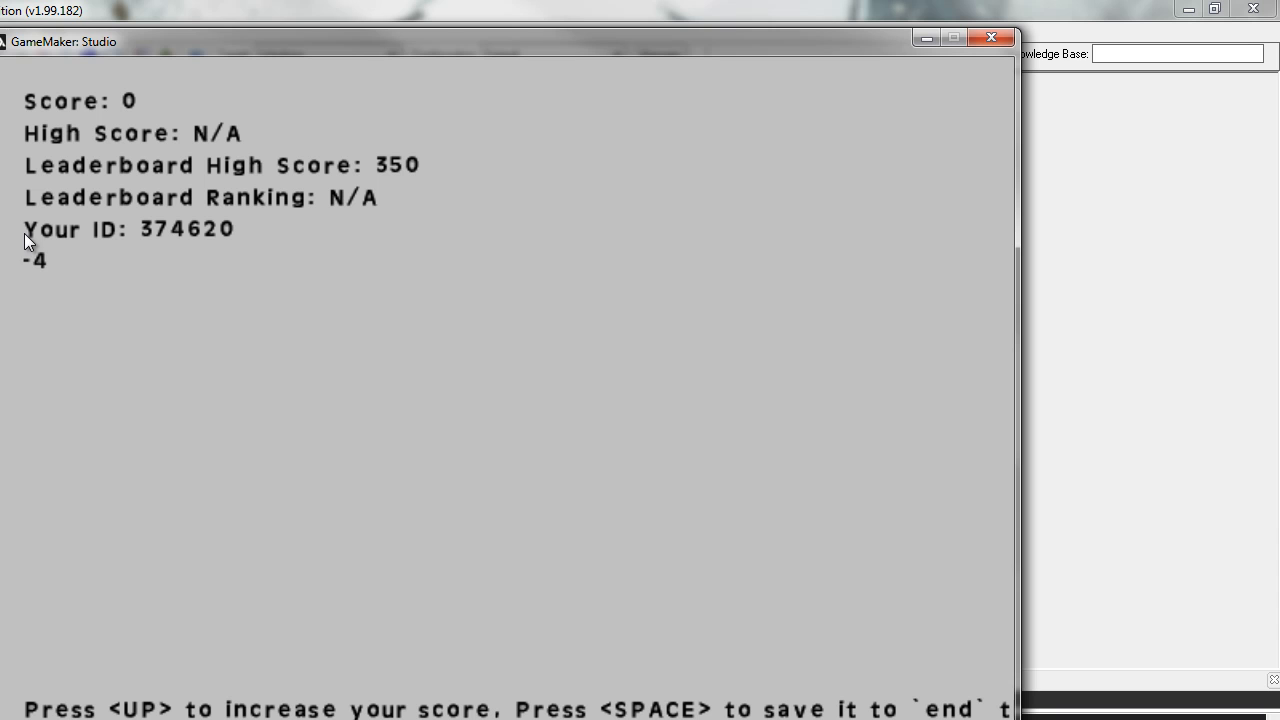
pyautogui.moveTo(42, 274)
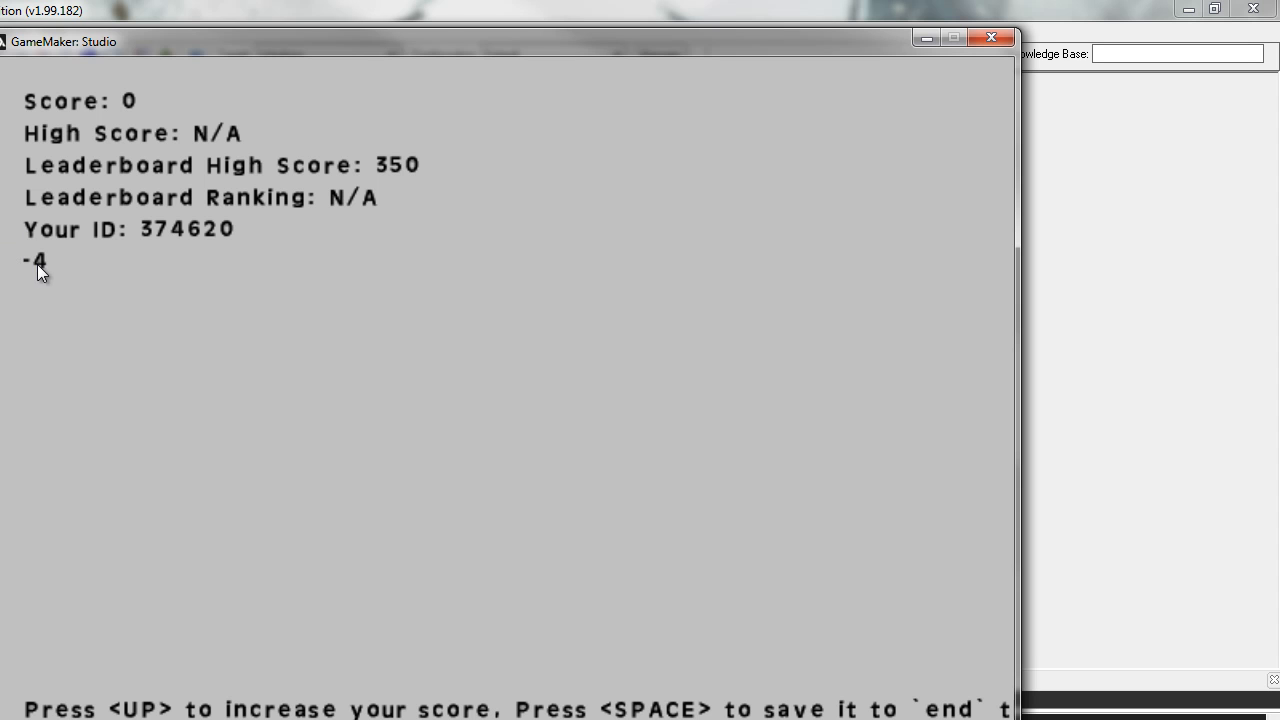
pyautogui.moveTo(40, 264)
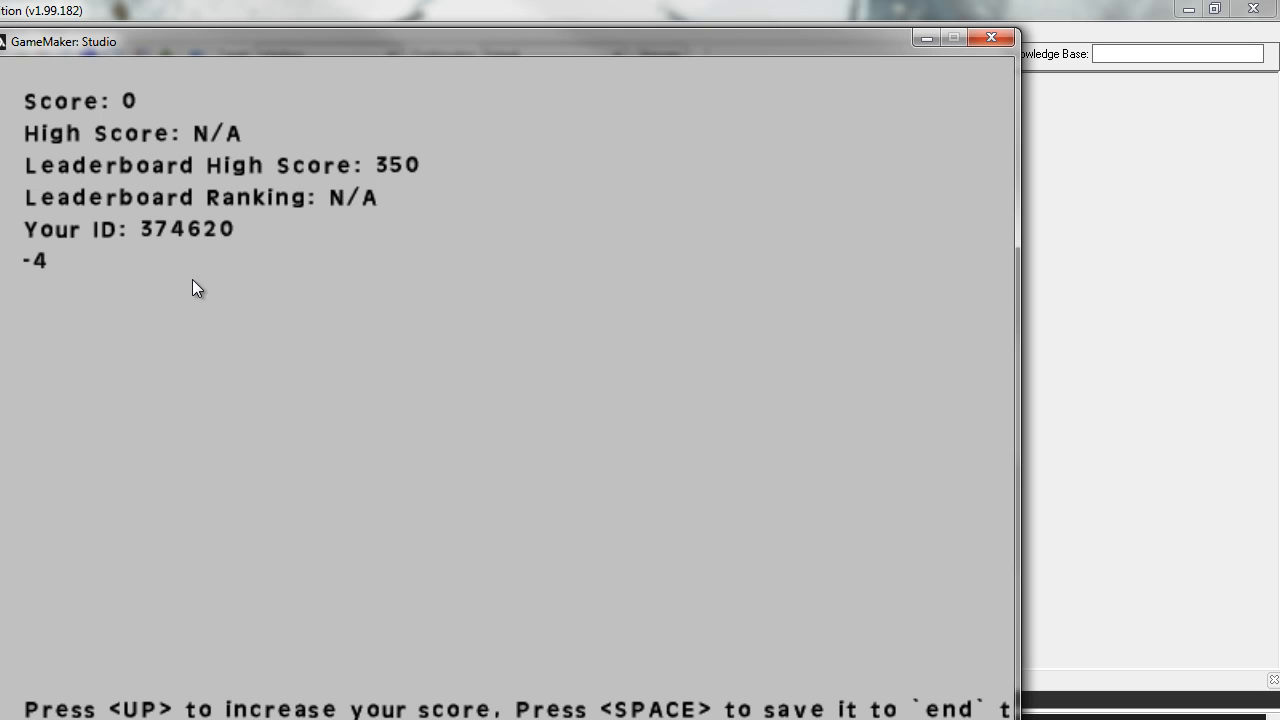
pyautogui.moveTo(136, 272)
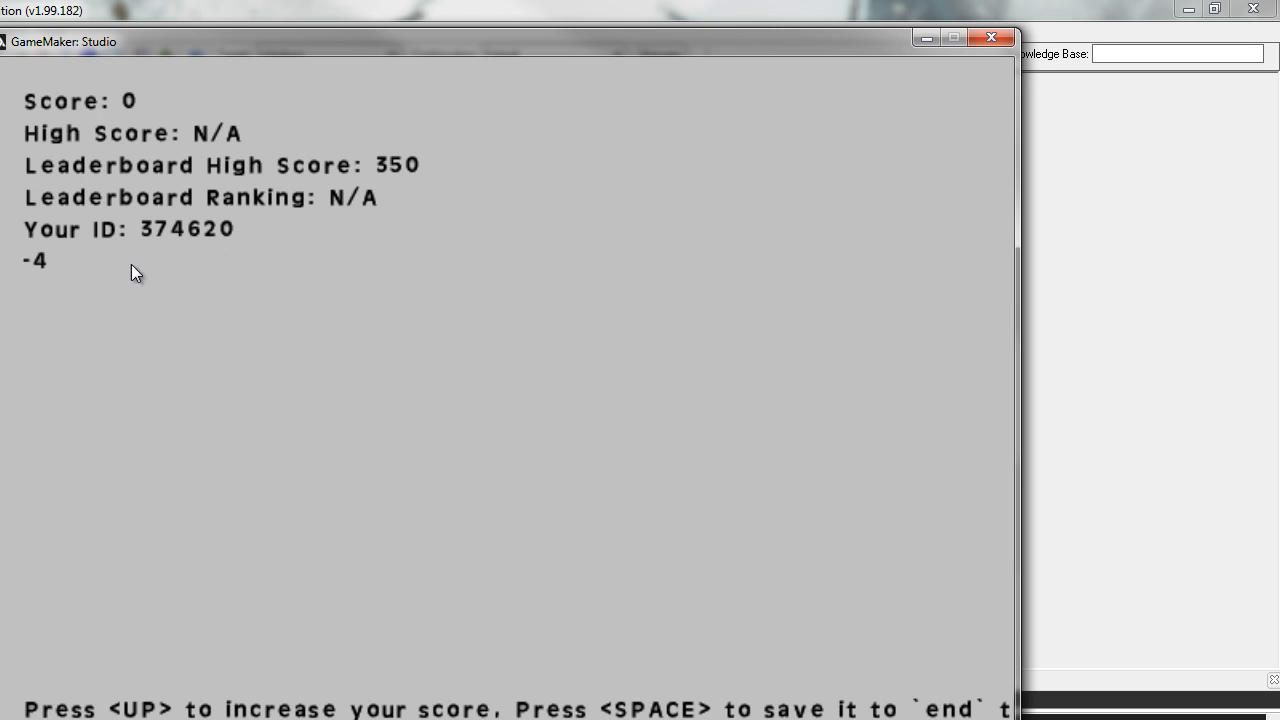
pyautogui.moveTo(178, 278)
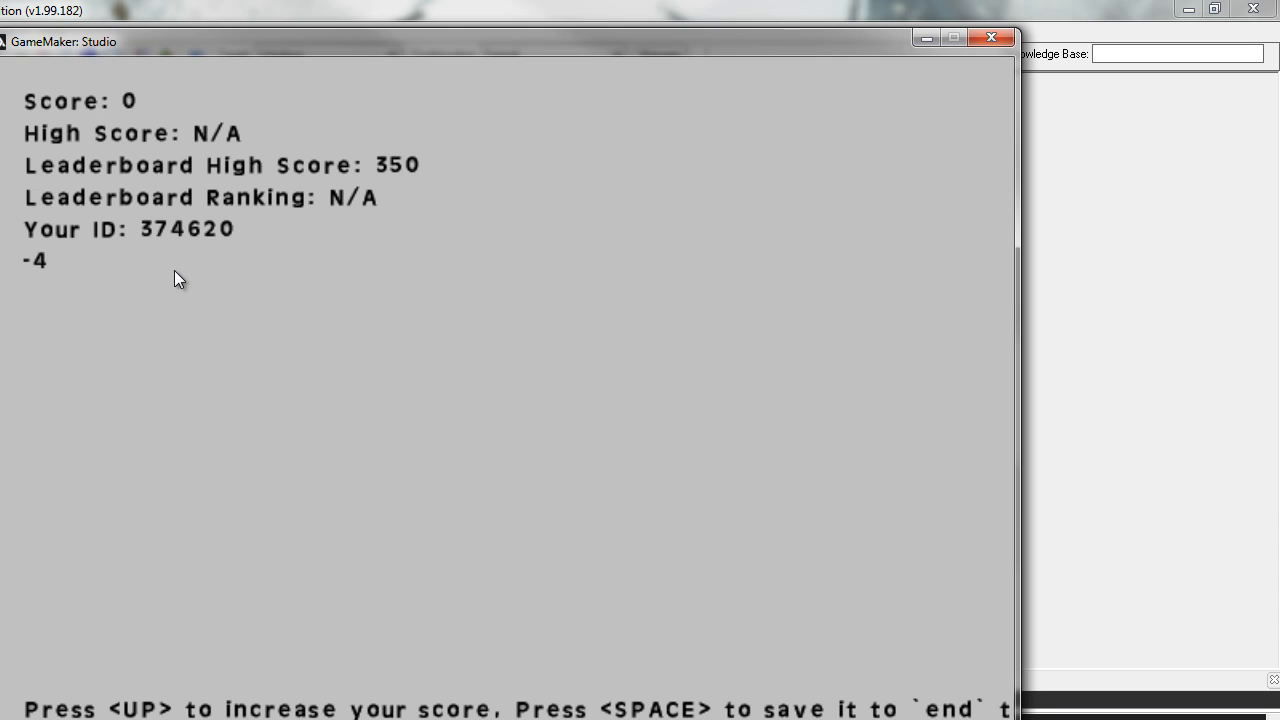
pyautogui.moveTo(204, 176)
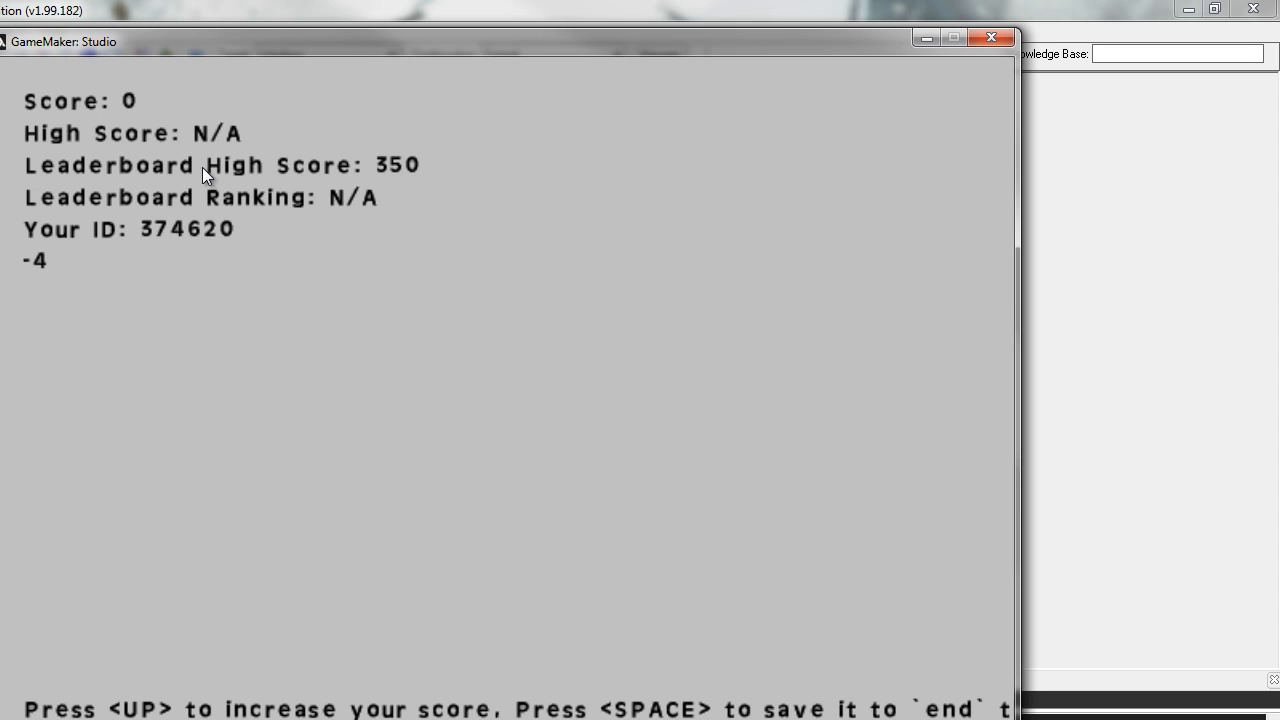
pyautogui.moveTo(268, 122)
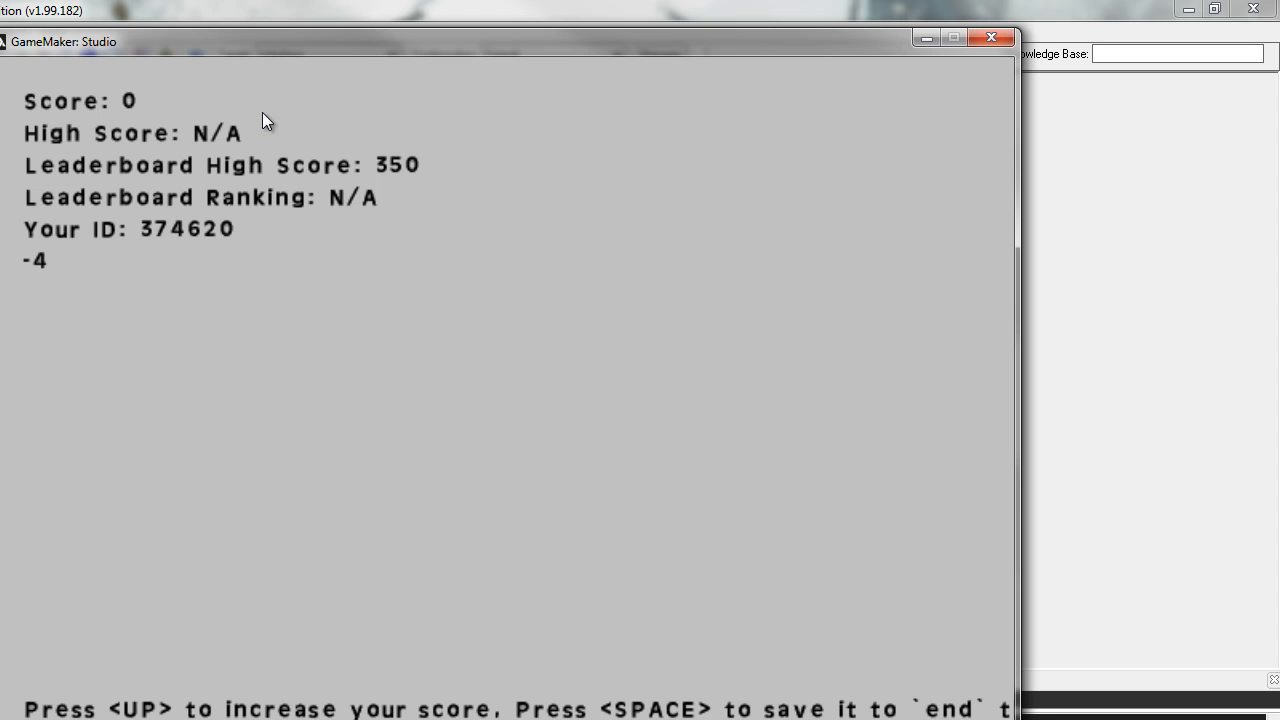
pyautogui.moveTo(216, 164)
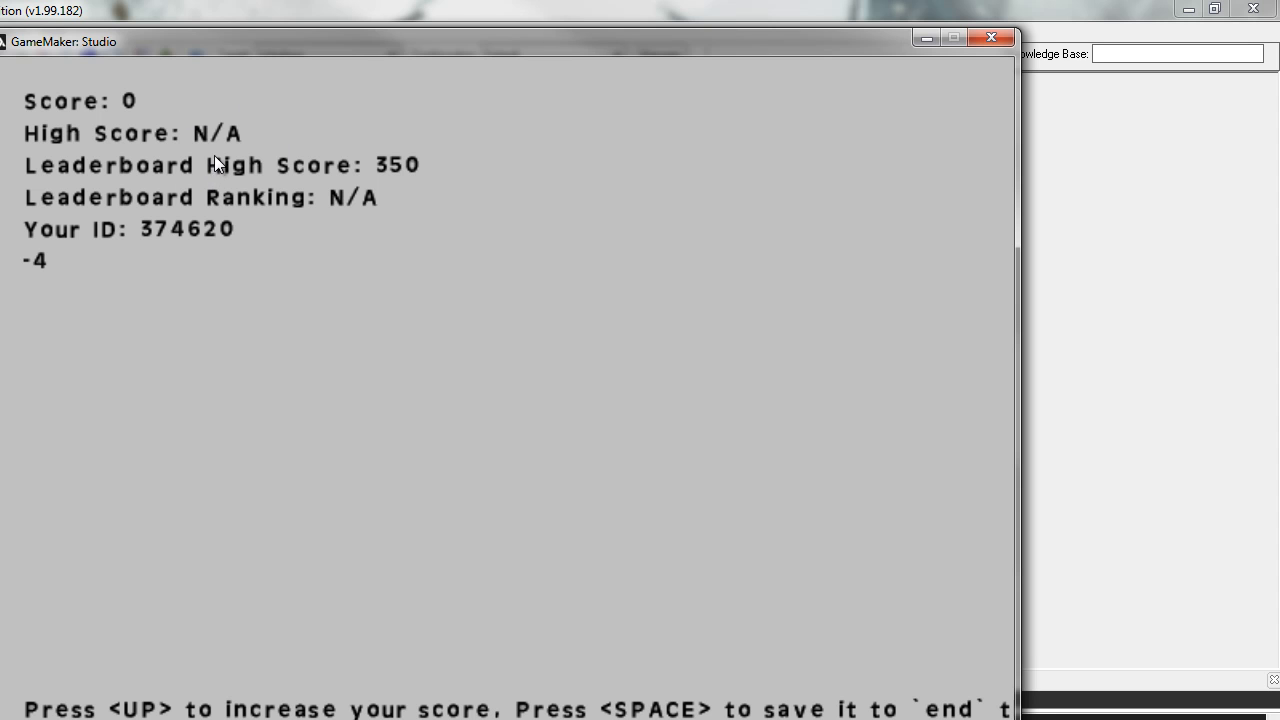
pyautogui.moveTo(342, 188)
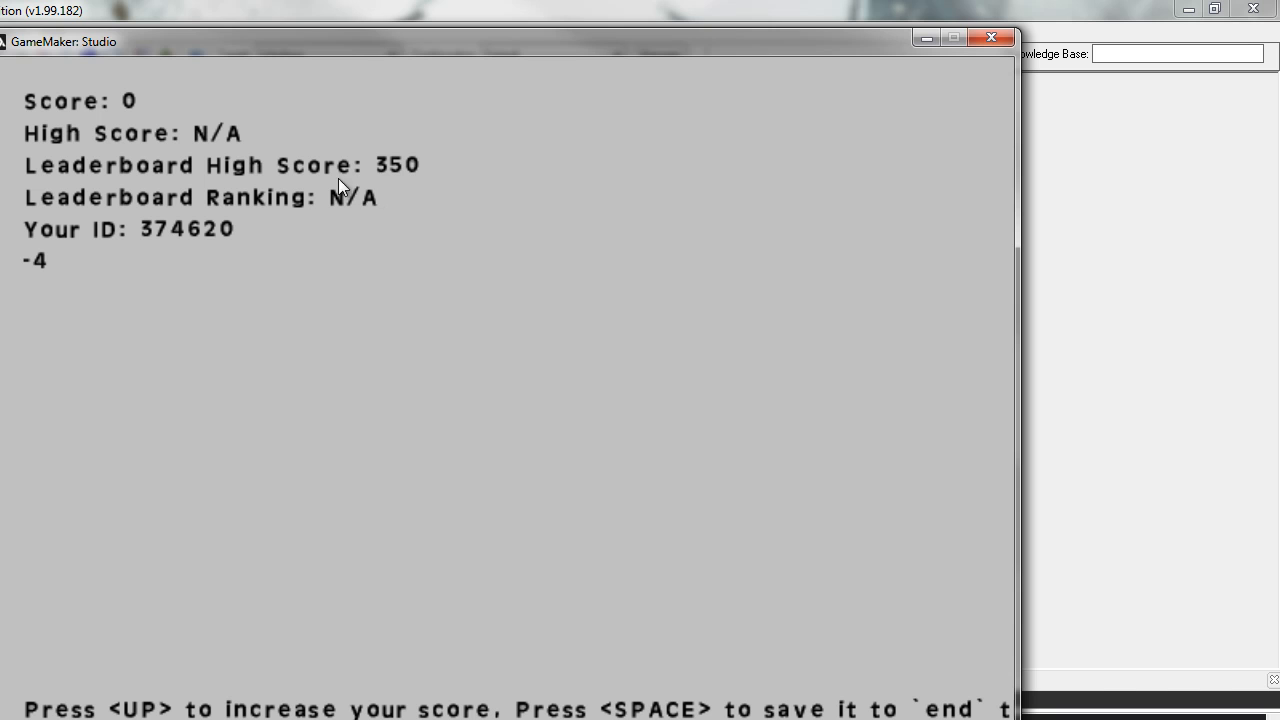
pyautogui.moveTo(356, 204)
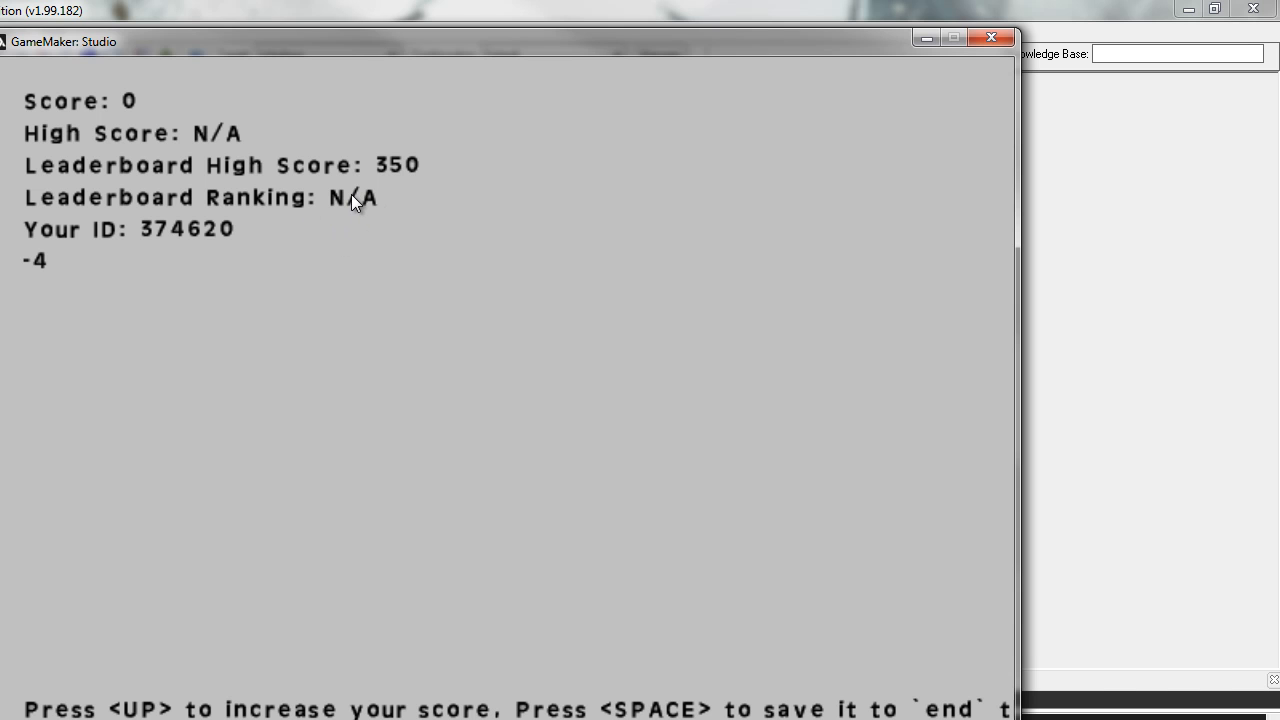
pyautogui.press('up')
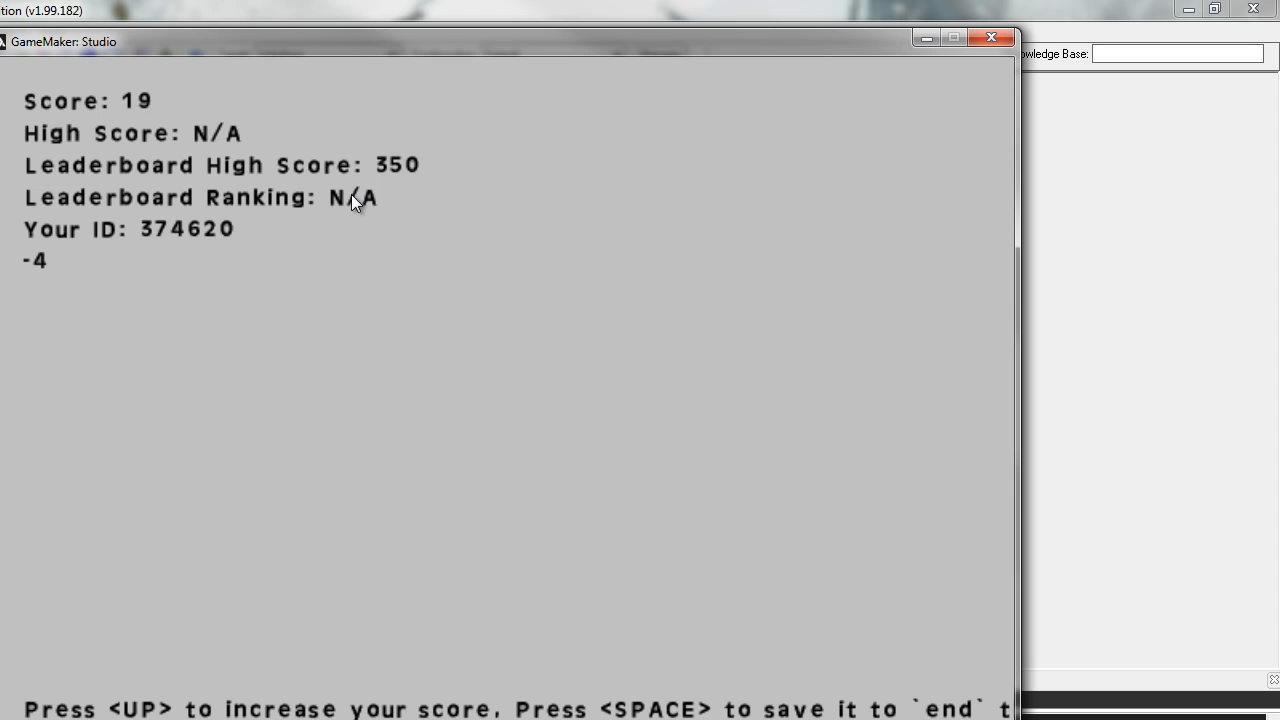
pyautogui.press('Up')
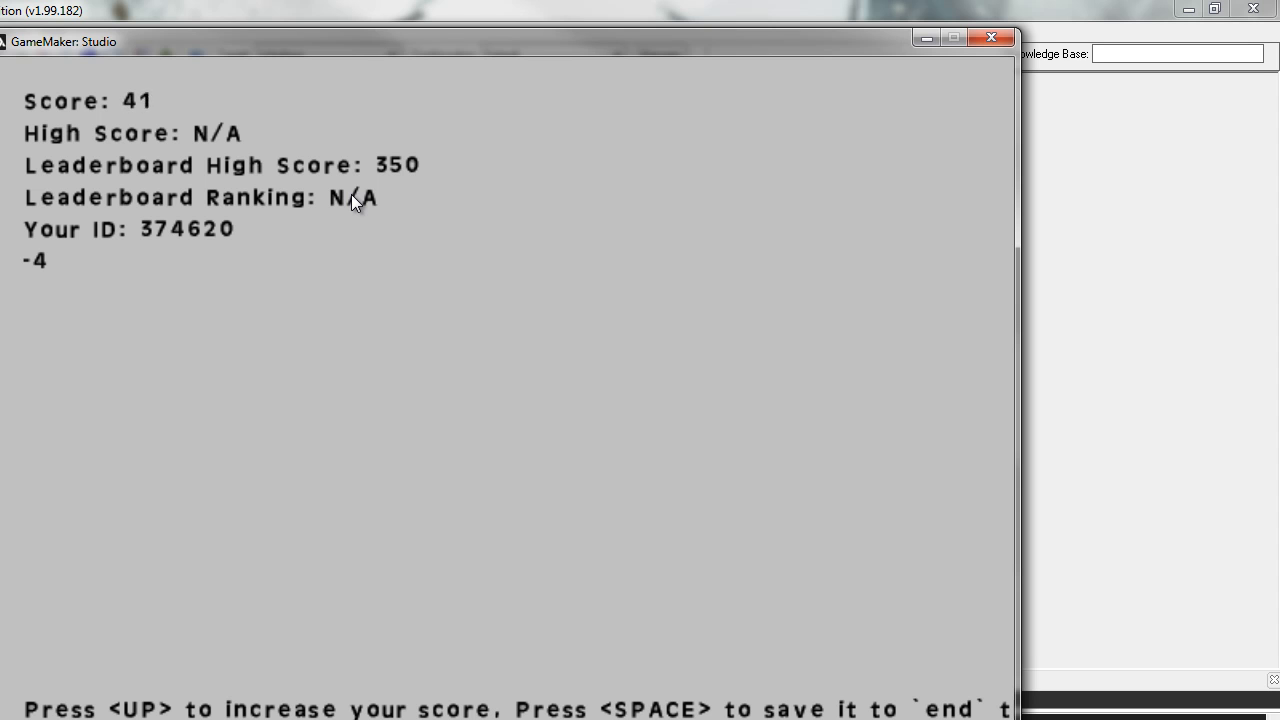
pyautogui.press('up')
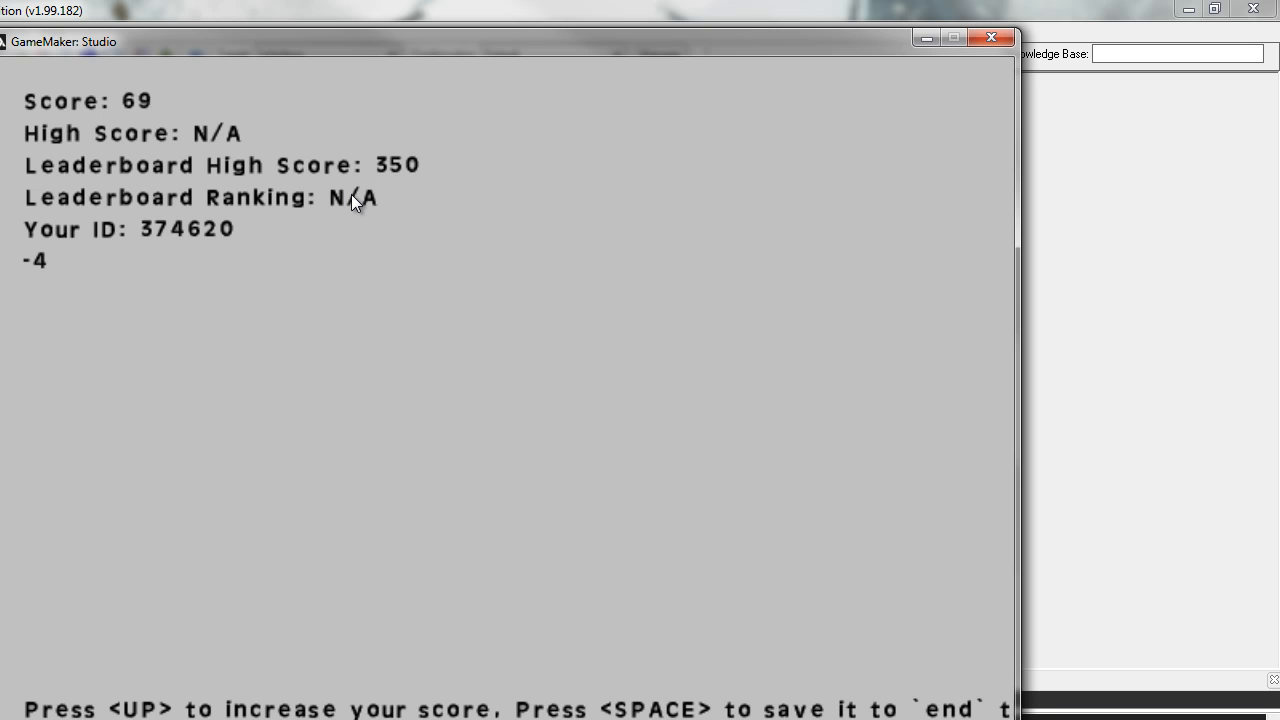
pyautogui.press('up')
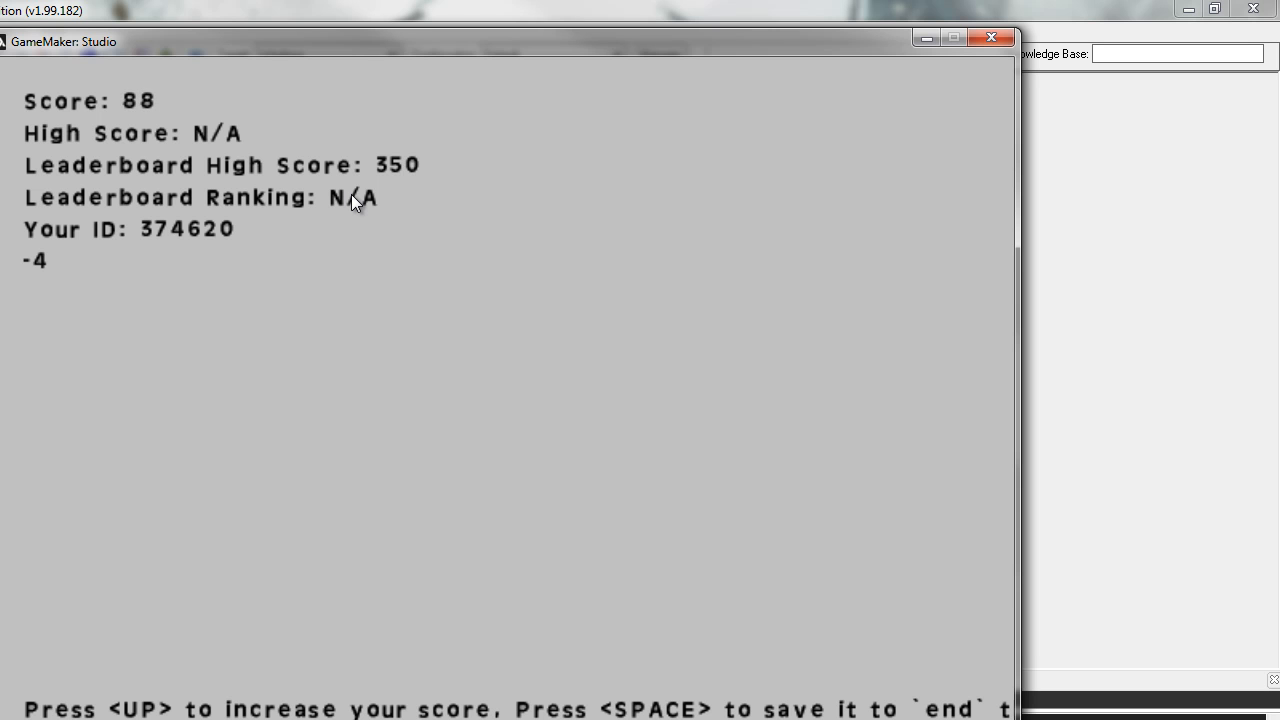
# End the round, enter the name Destro and submit the 88 score to the wall of fame
pyautogui.press('space')
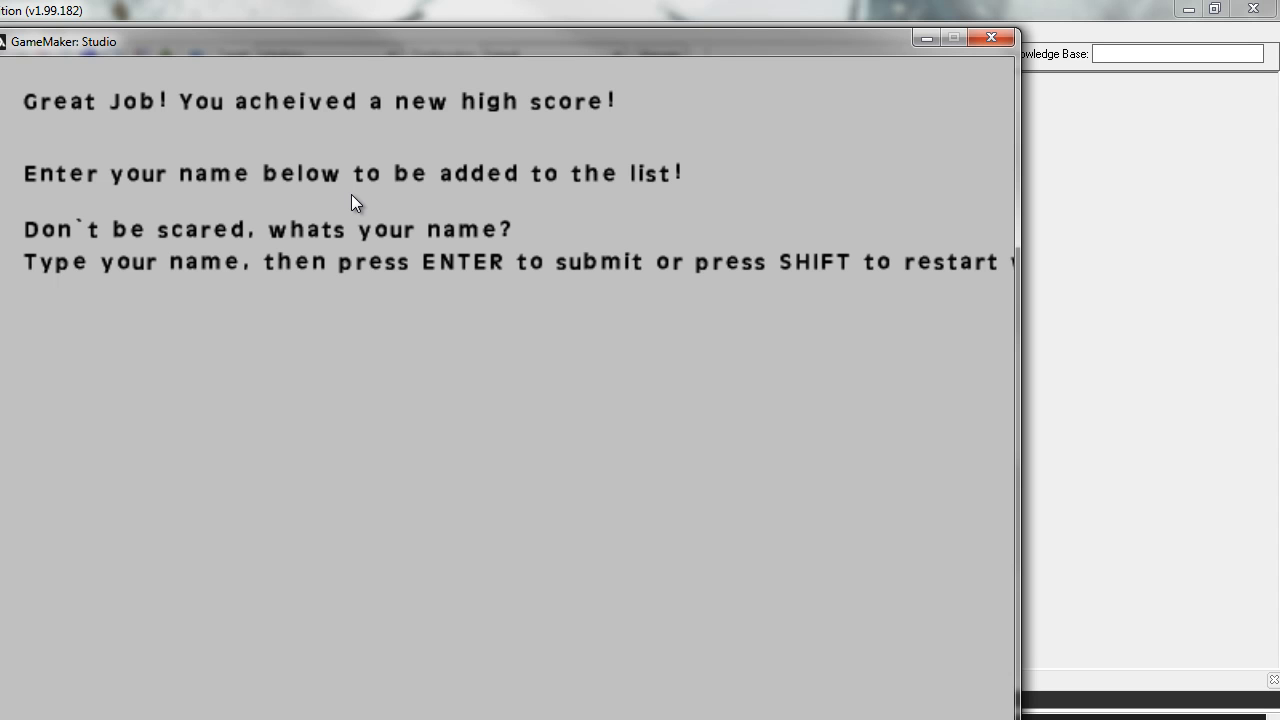
pyautogui.write('Destro')
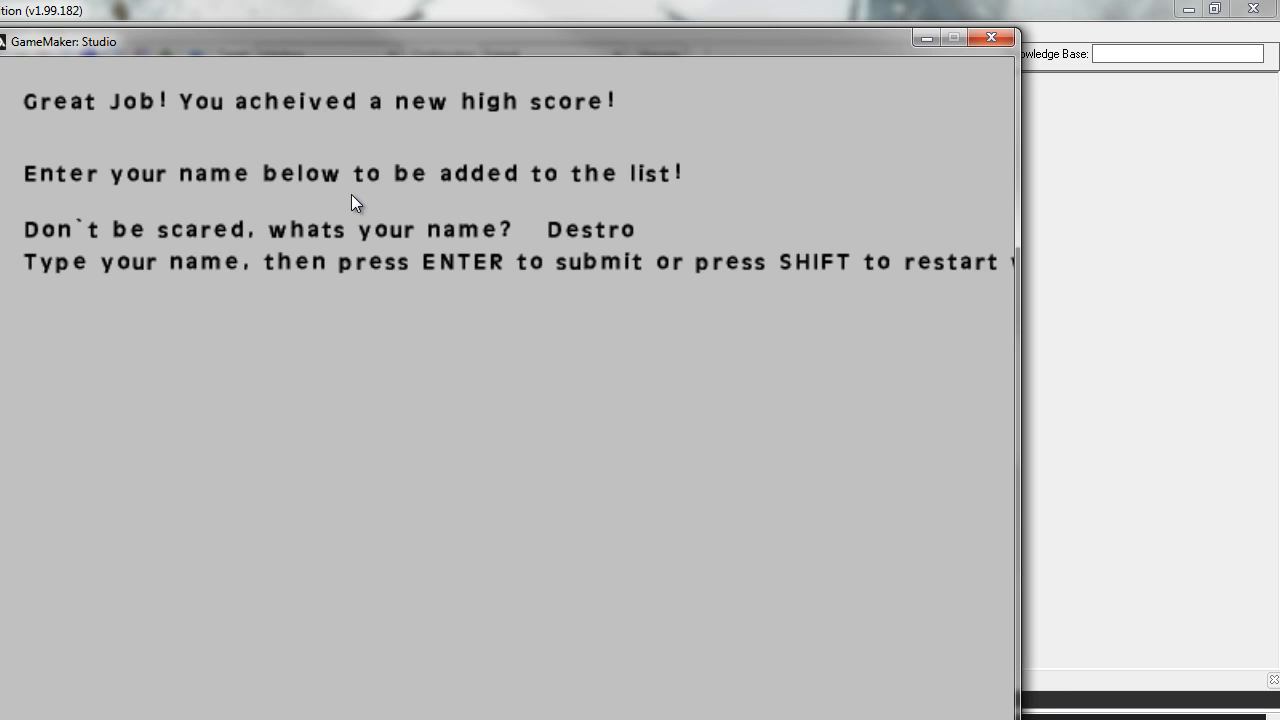
pyautogui.press('Return')
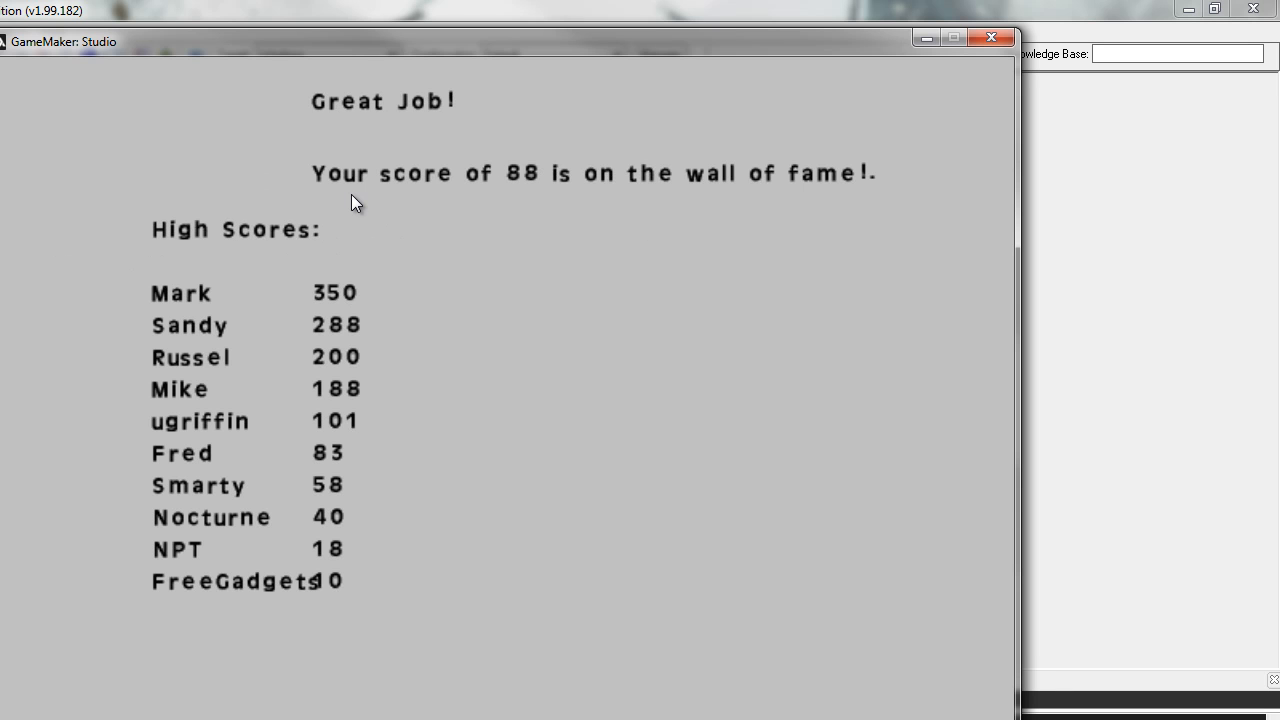
pyautogui.moveTo(350, 160)
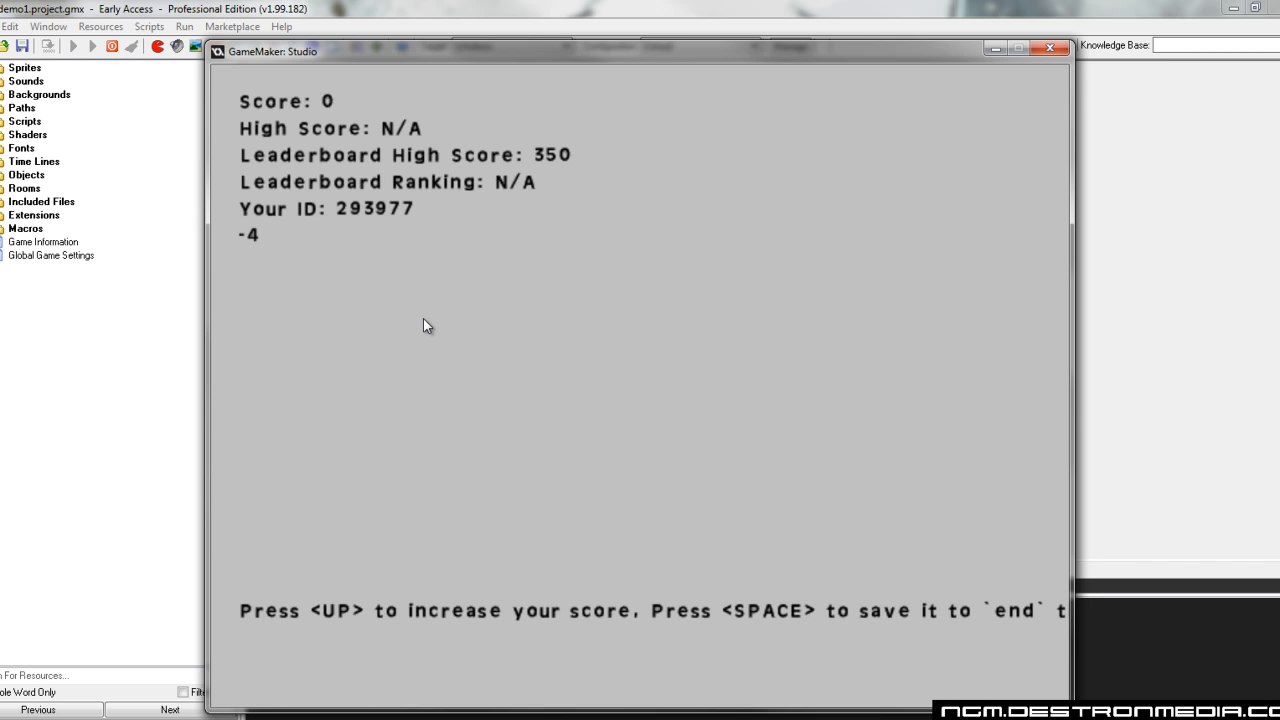
pyautogui.moveTo(268, 96)
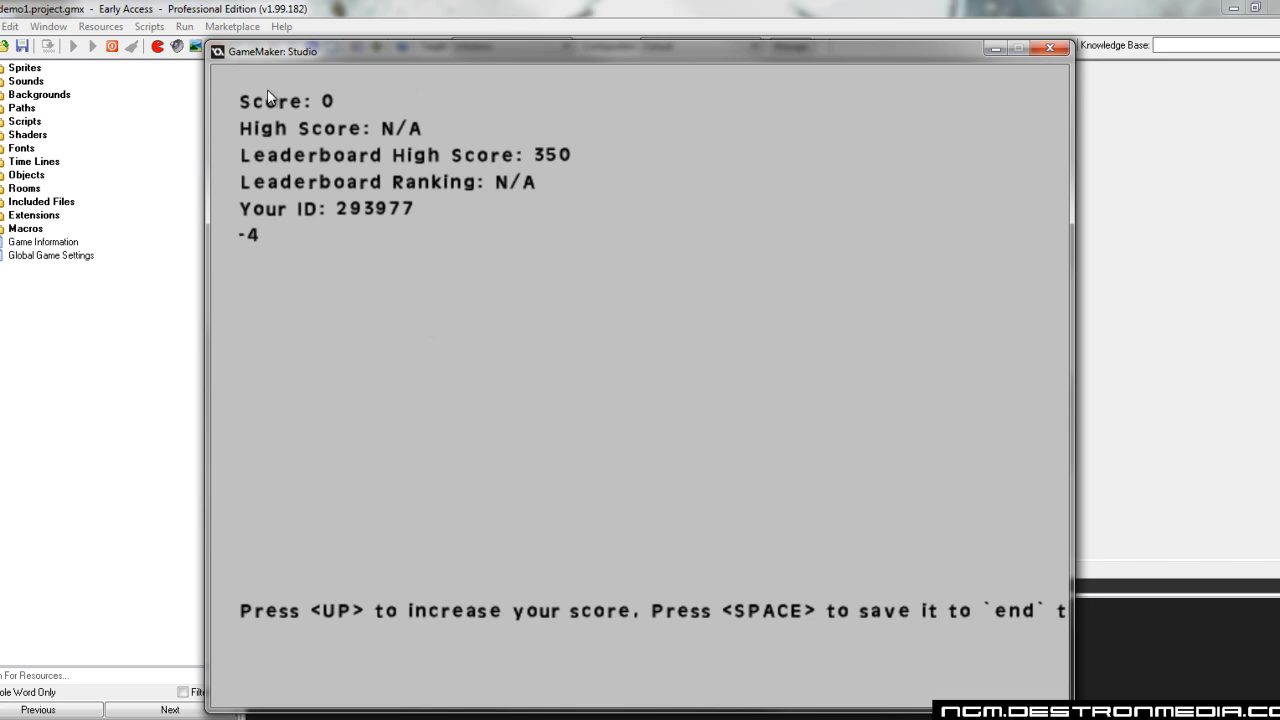
pyautogui.moveTo(250, 144)
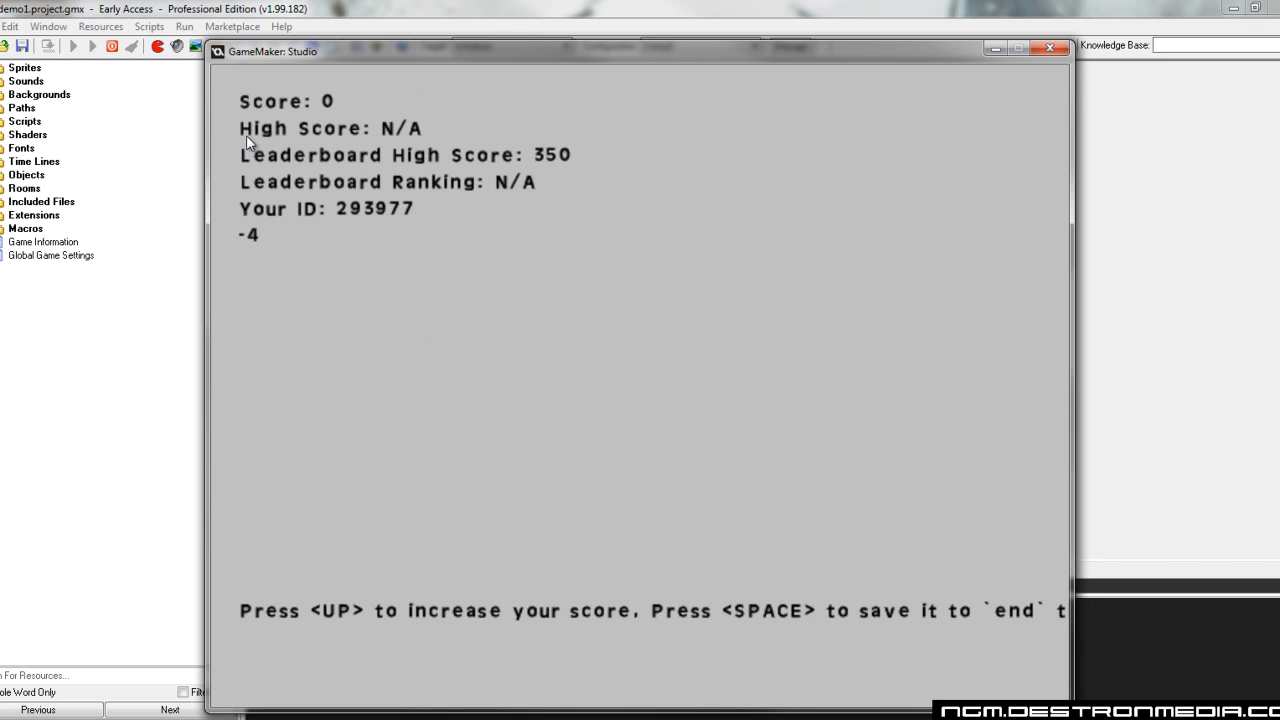
pyautogui.moveTo(498, 164)
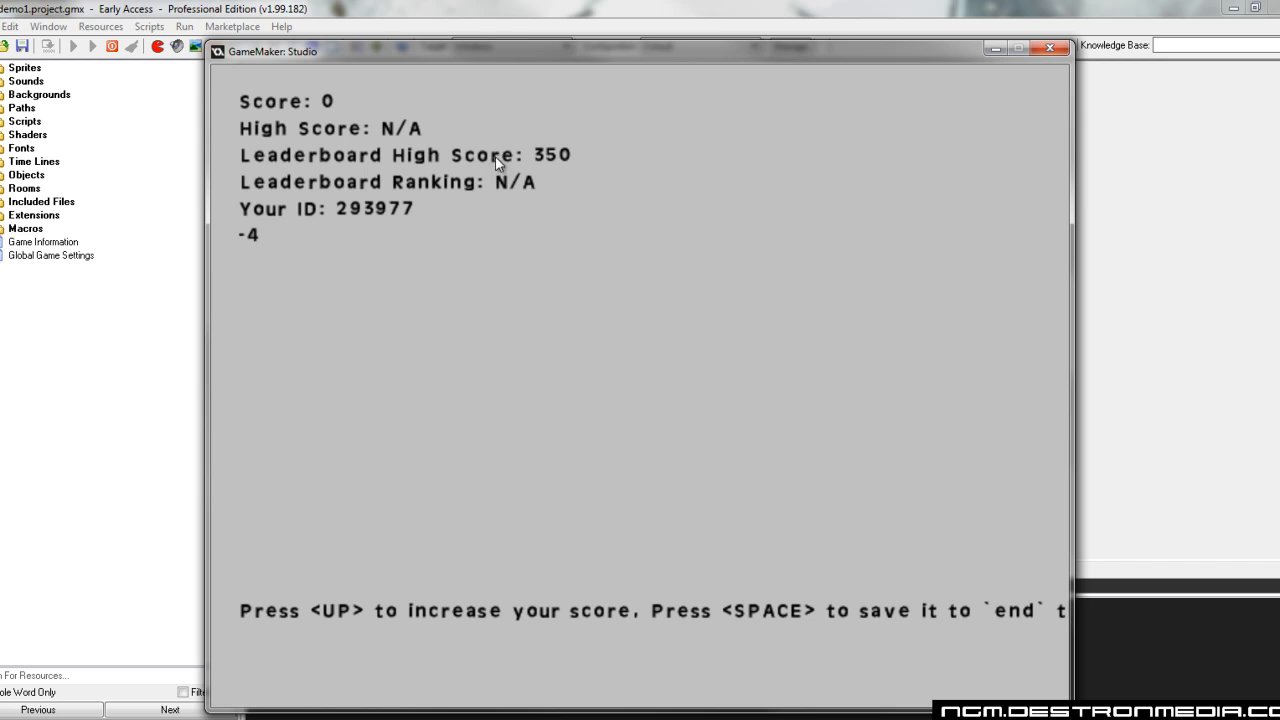
pyautogui.moveTo(584, 170)
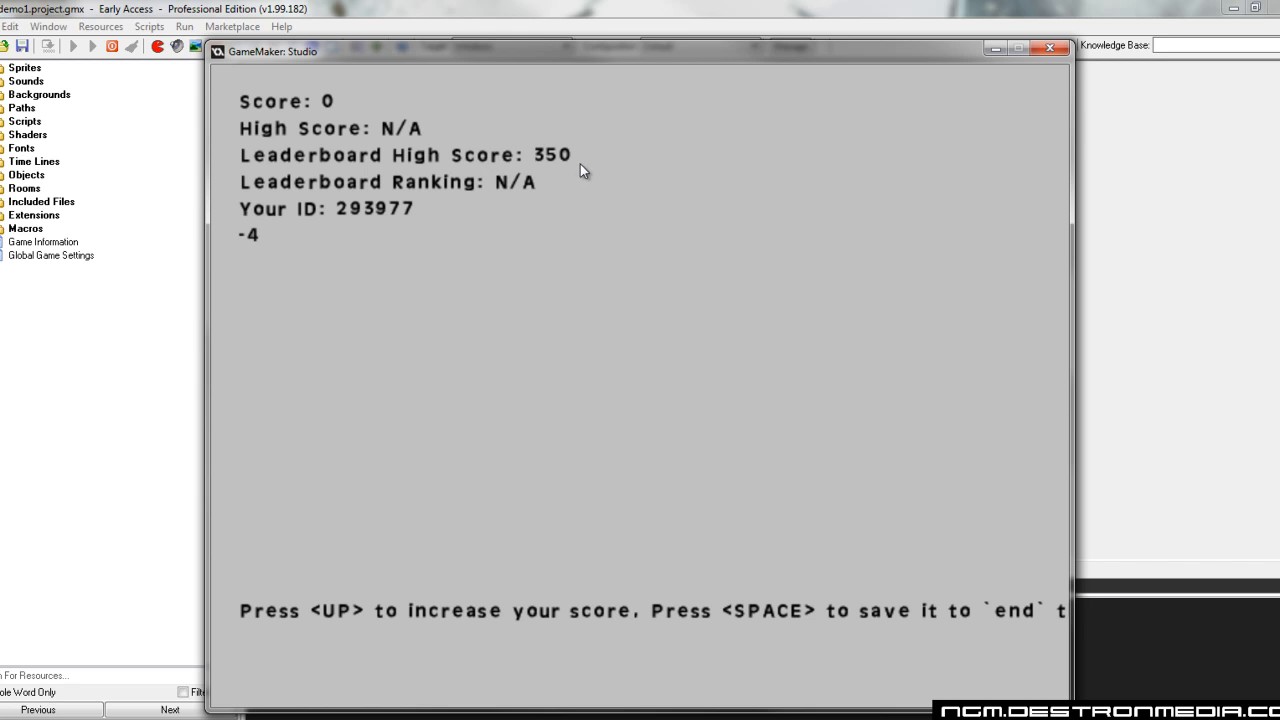
pyautogui.moveTo(304, 224)
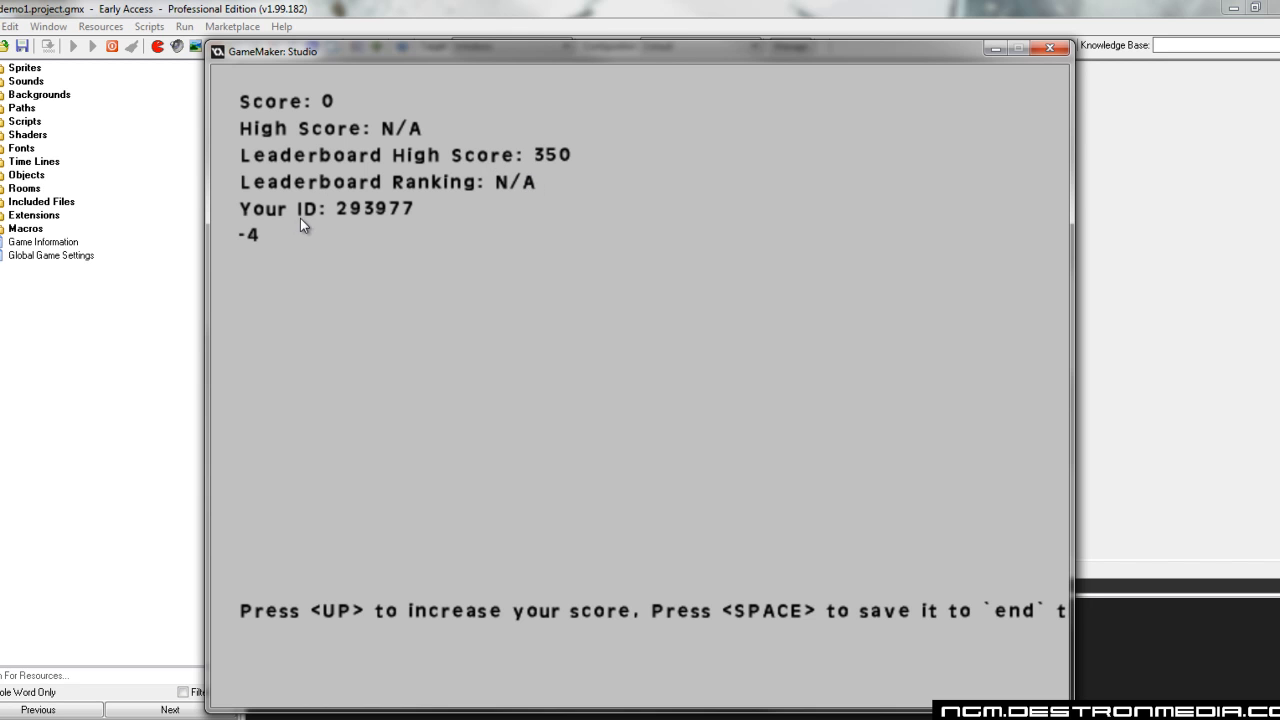
pyautogui.moveTo(362, 182)
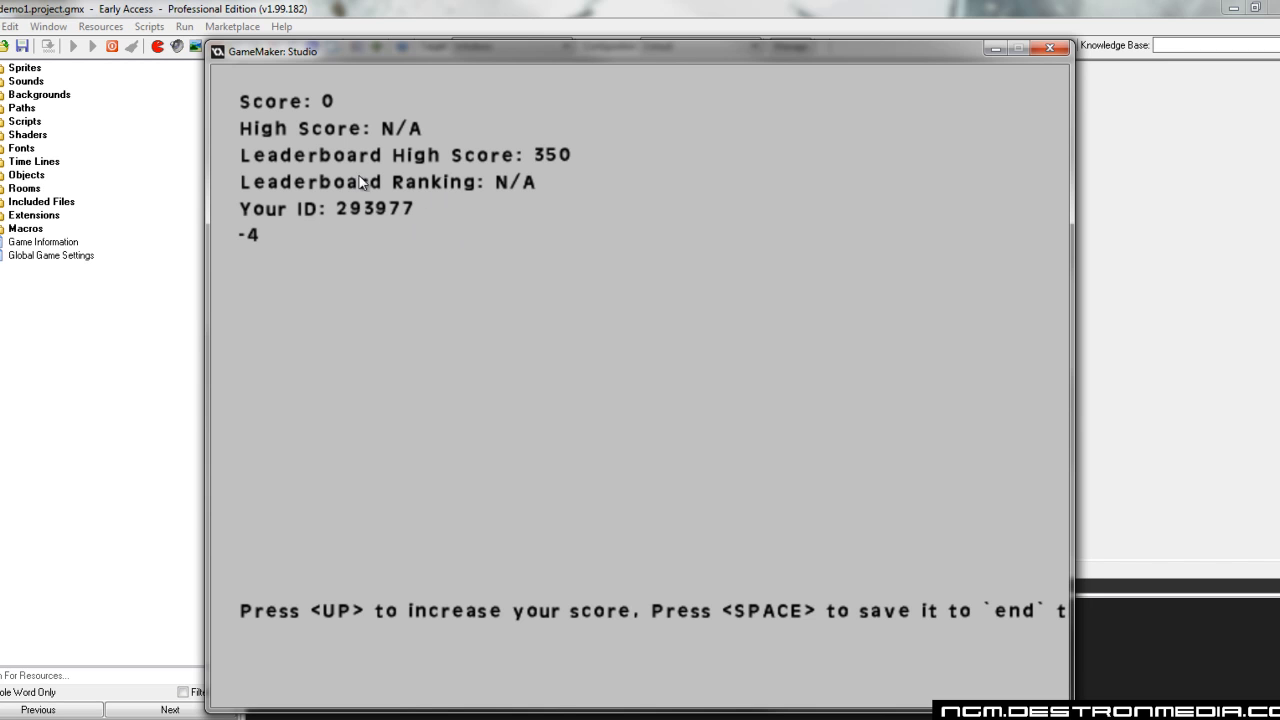
pyautogui.moveTo(312, 236)
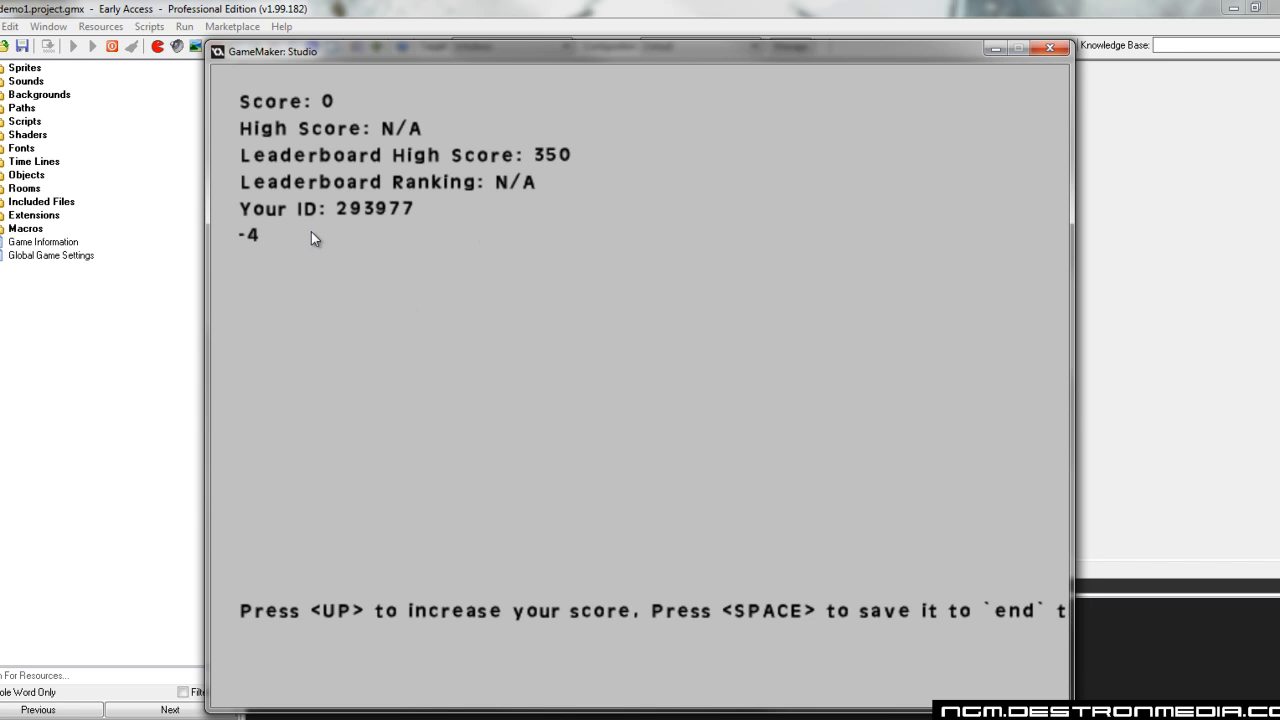
pyautogui.moveTo(252, 260)
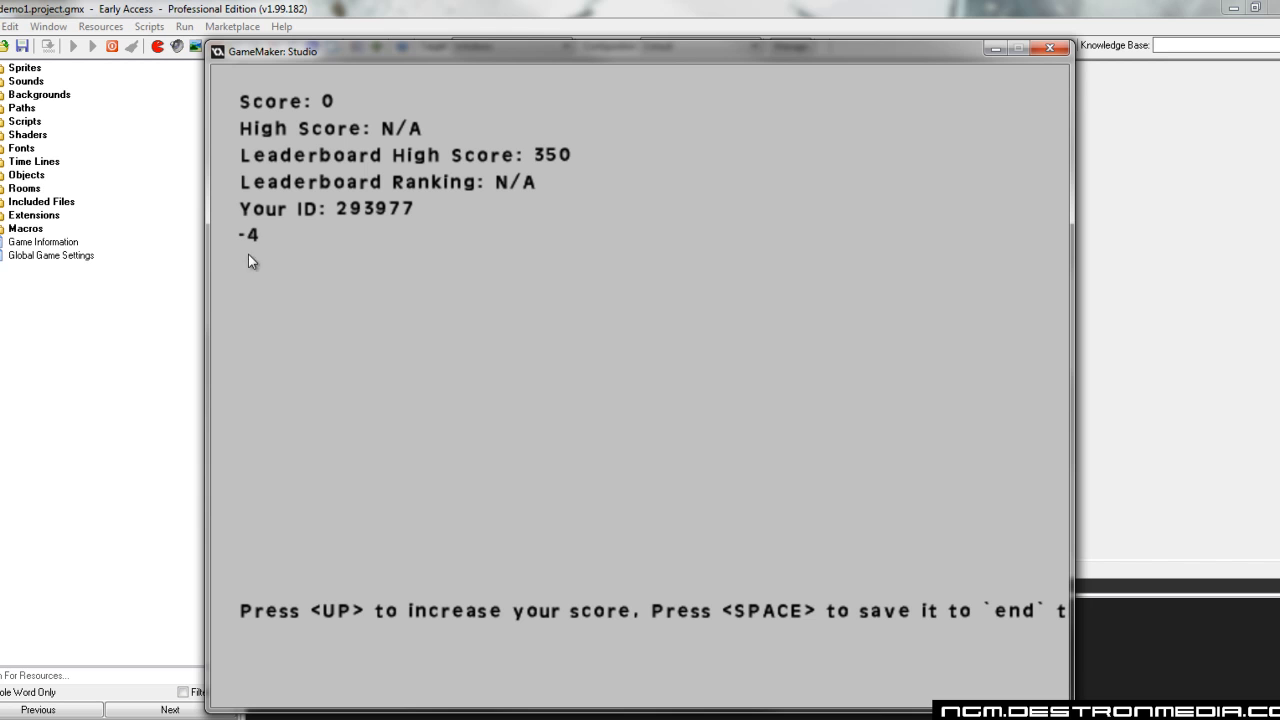
pyautogui.moveTo(374, 178)
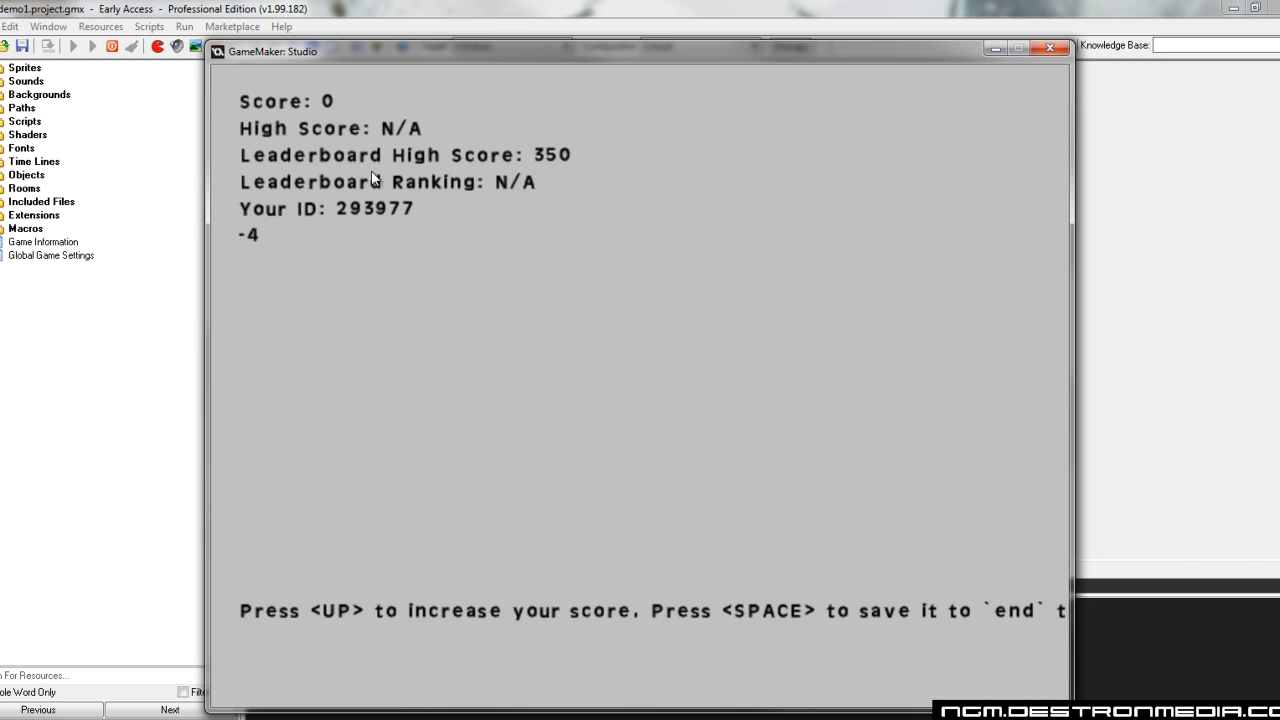
# Push the score up to 141 and end the round so the new-high-score name prompt appears
pyautogui.press('up')
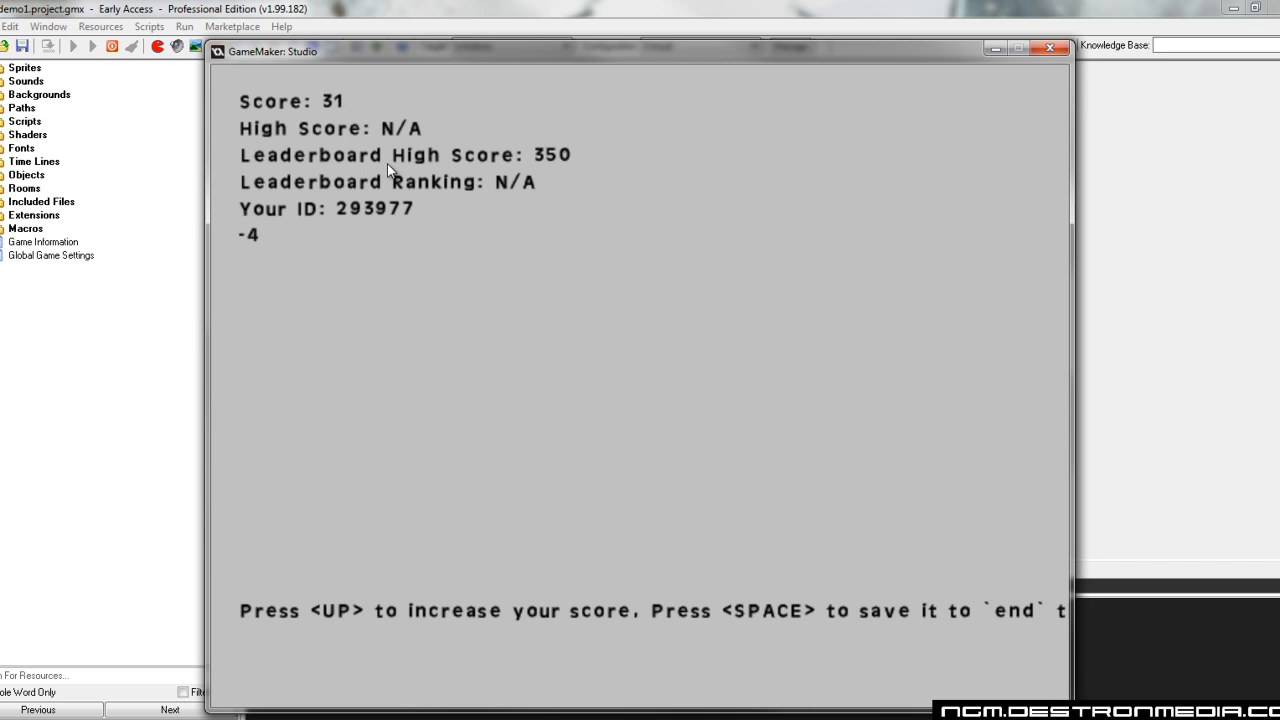
pyautogui.press('up')
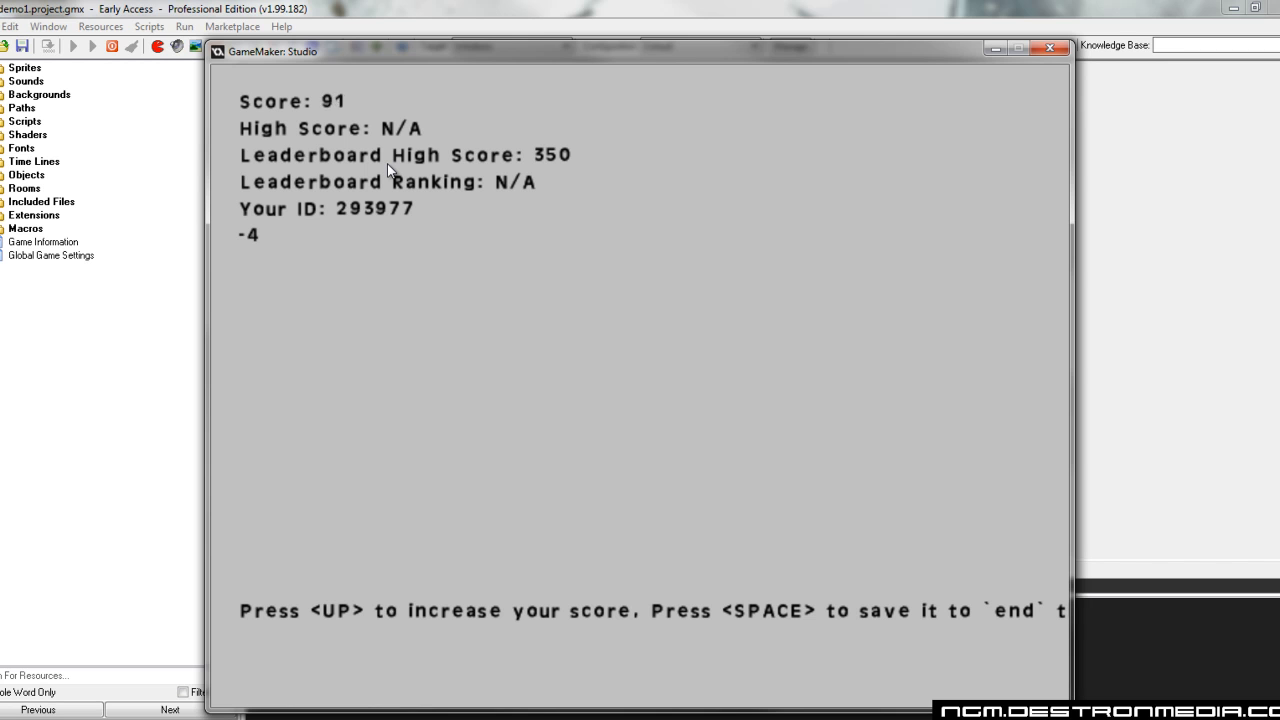
pyautogui.press('up')
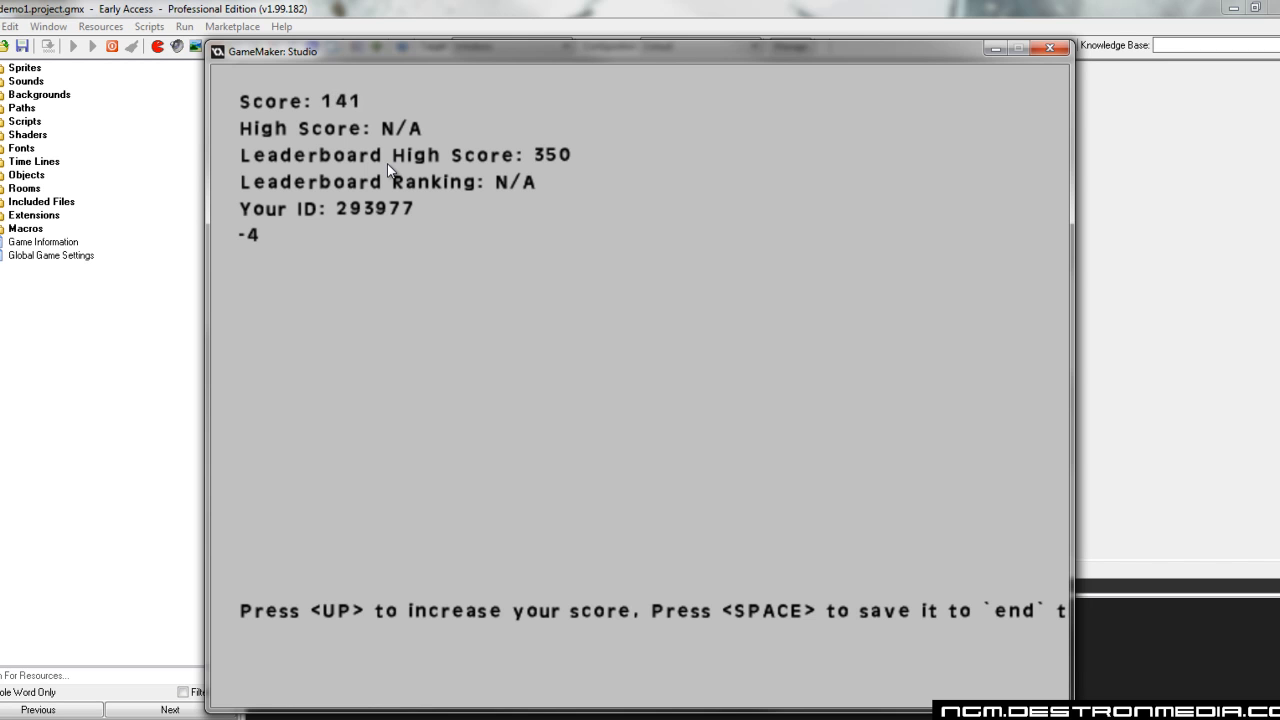
pyautogui.press('space')
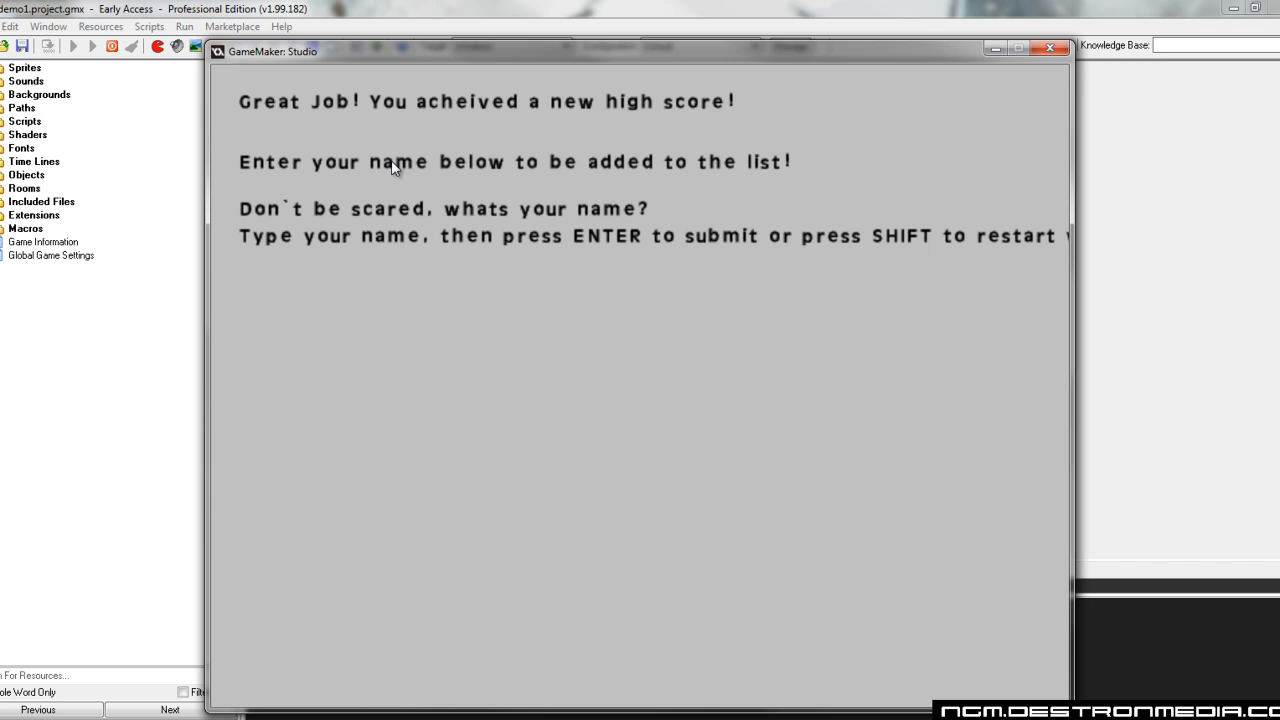
# Enter the name Destron2 so the 141 score is listed on the wall of fame
pyautogui.write('De')
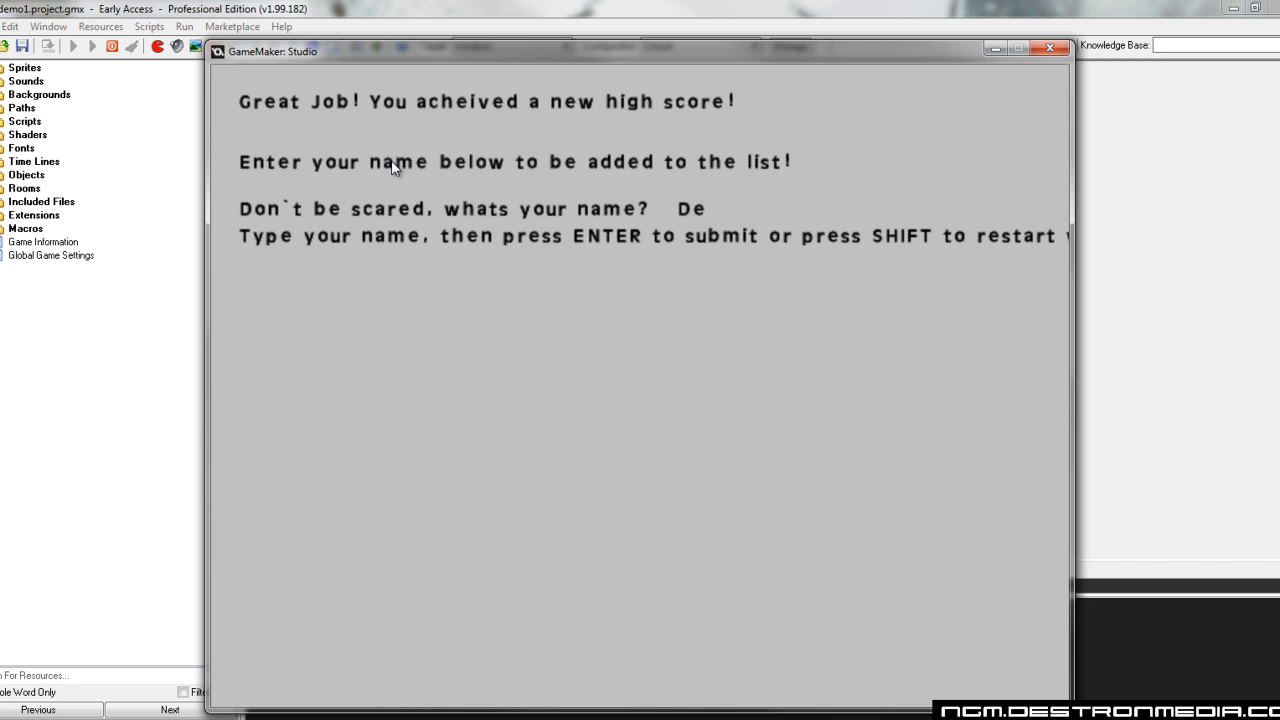
pyautogui.write('stron2')
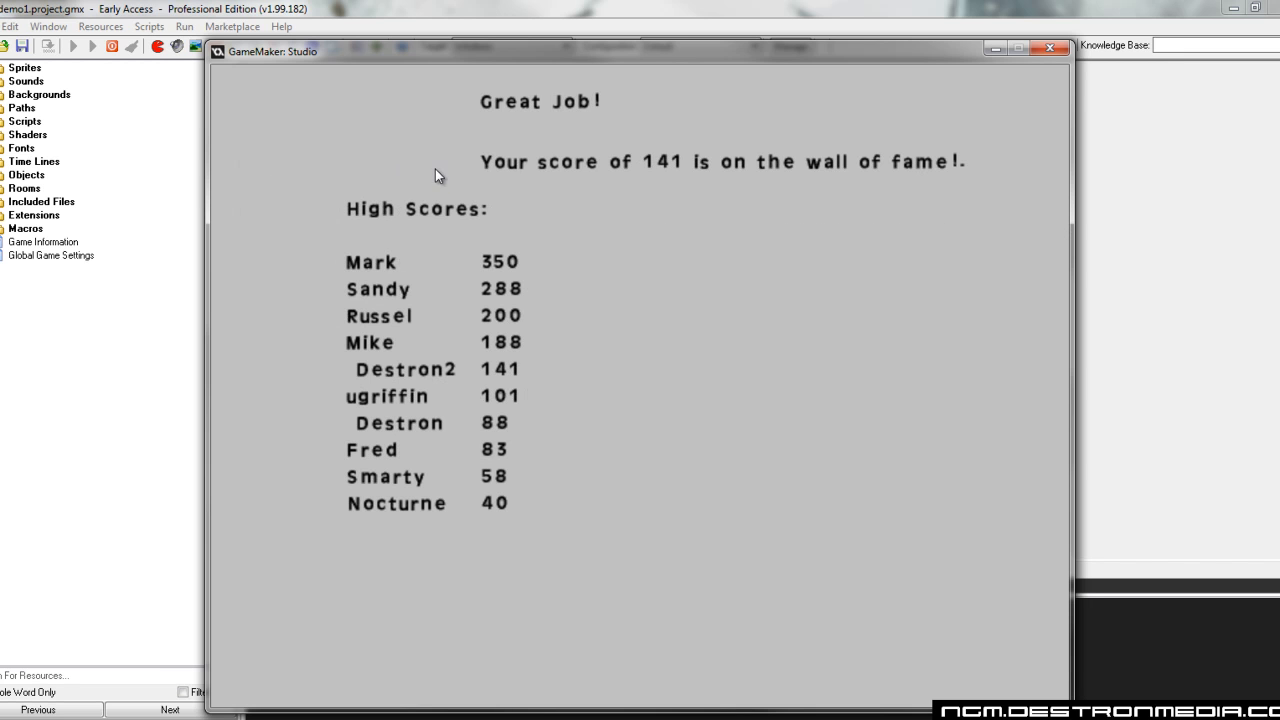
pyautogui.moveTo(370, 164)
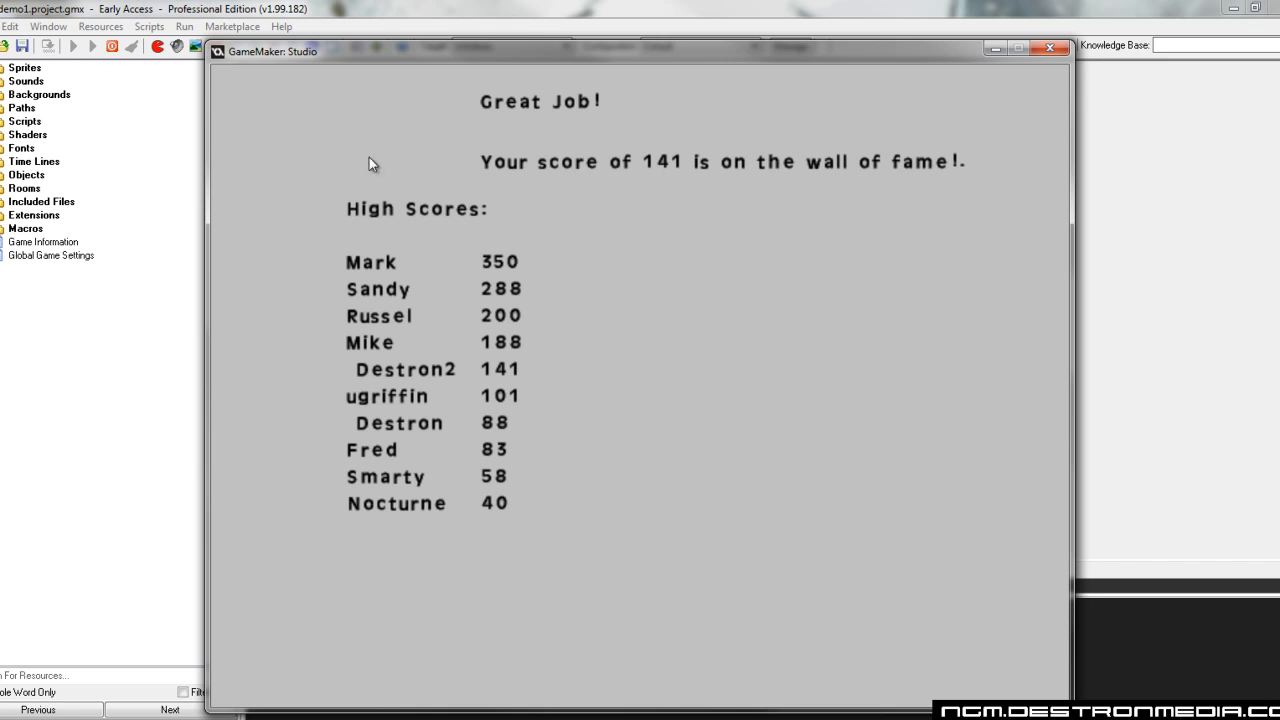
pyautogui.moveTo(544, 364)
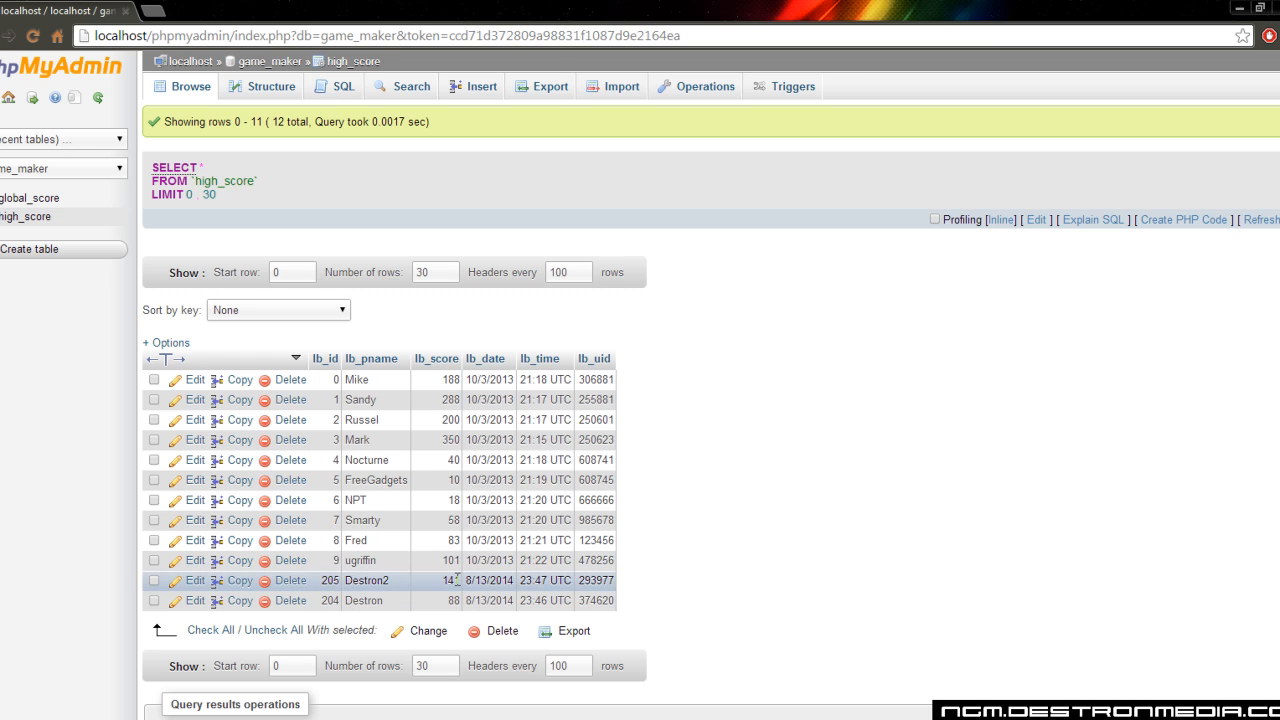
pyautogui.moveTo(458, 600)
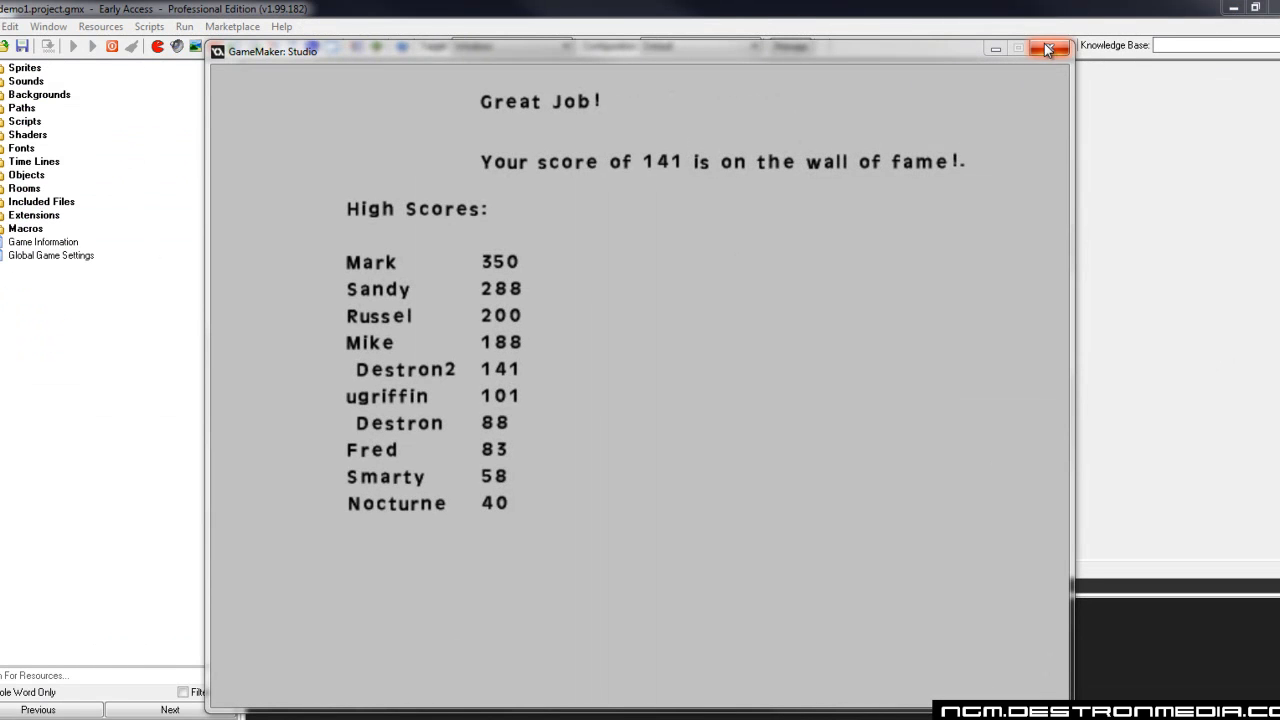
# Close the running leaderboard game window and return to the IDE with the compile log
pyautogui.click(1048, 50)
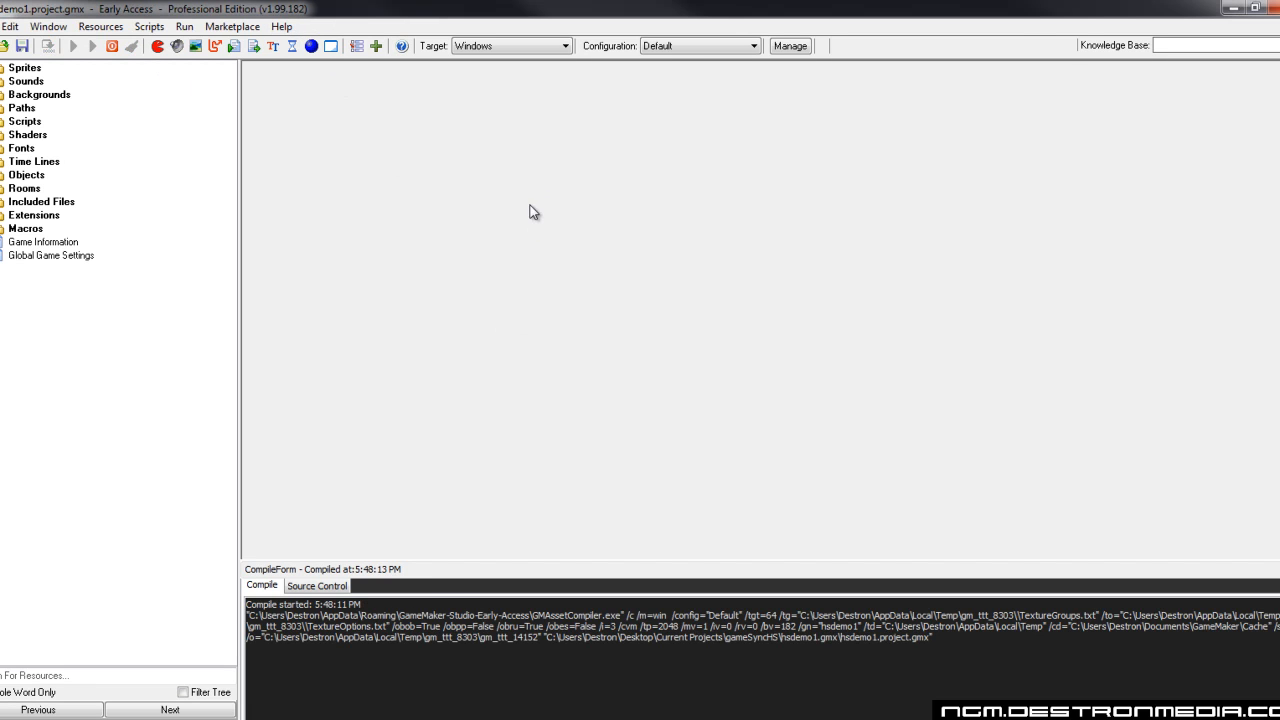
pyautogui.moveTo(520, 168)
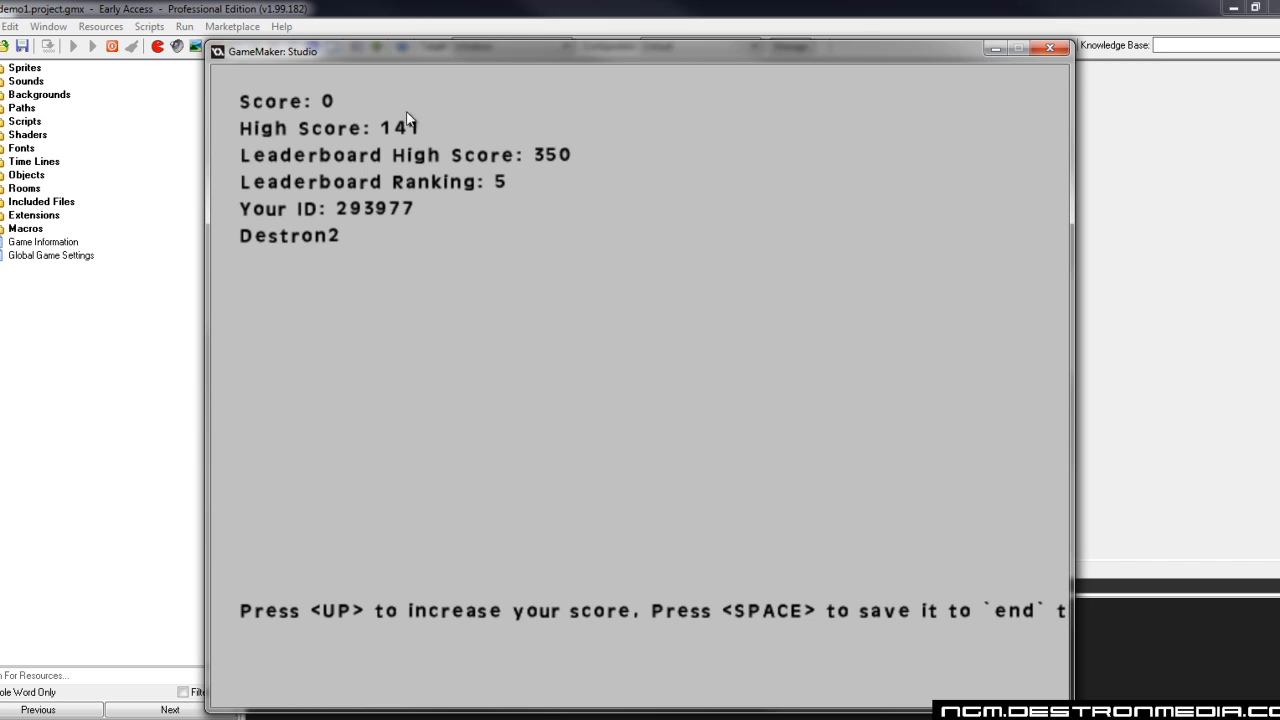
pyautogui.moveTo(420, 160)
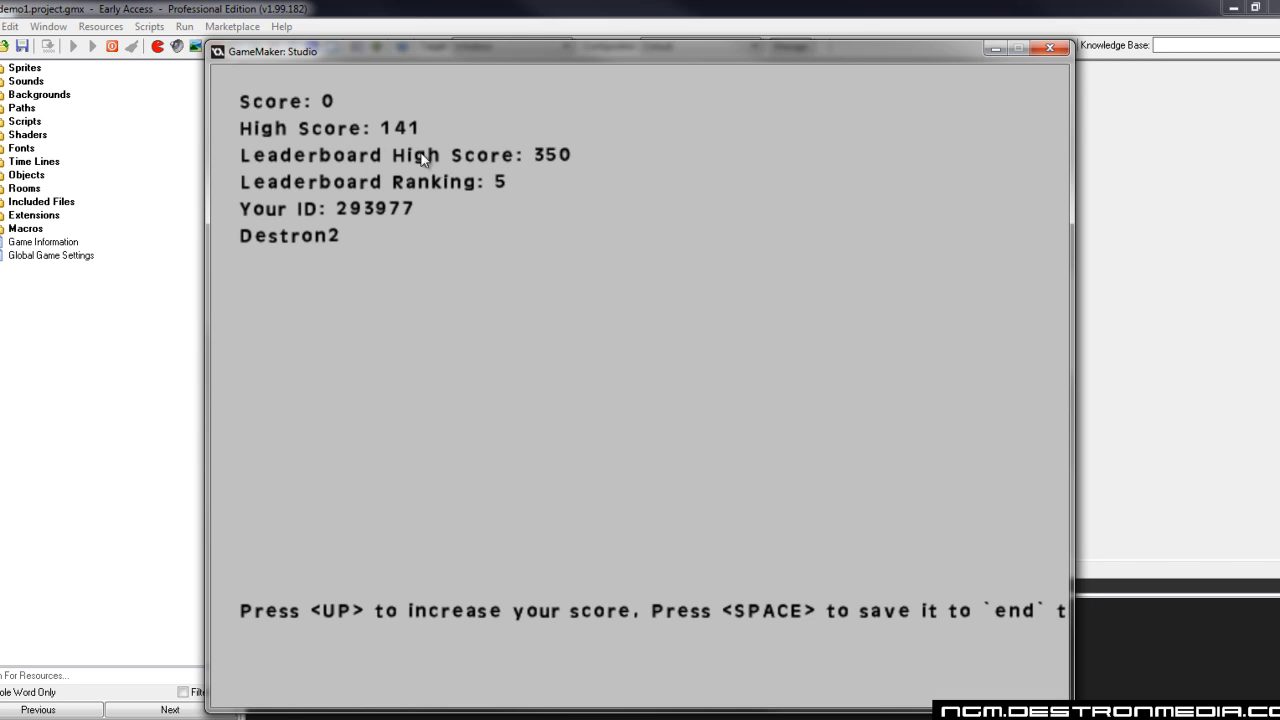
pyautogui.moveTo(432, 132)
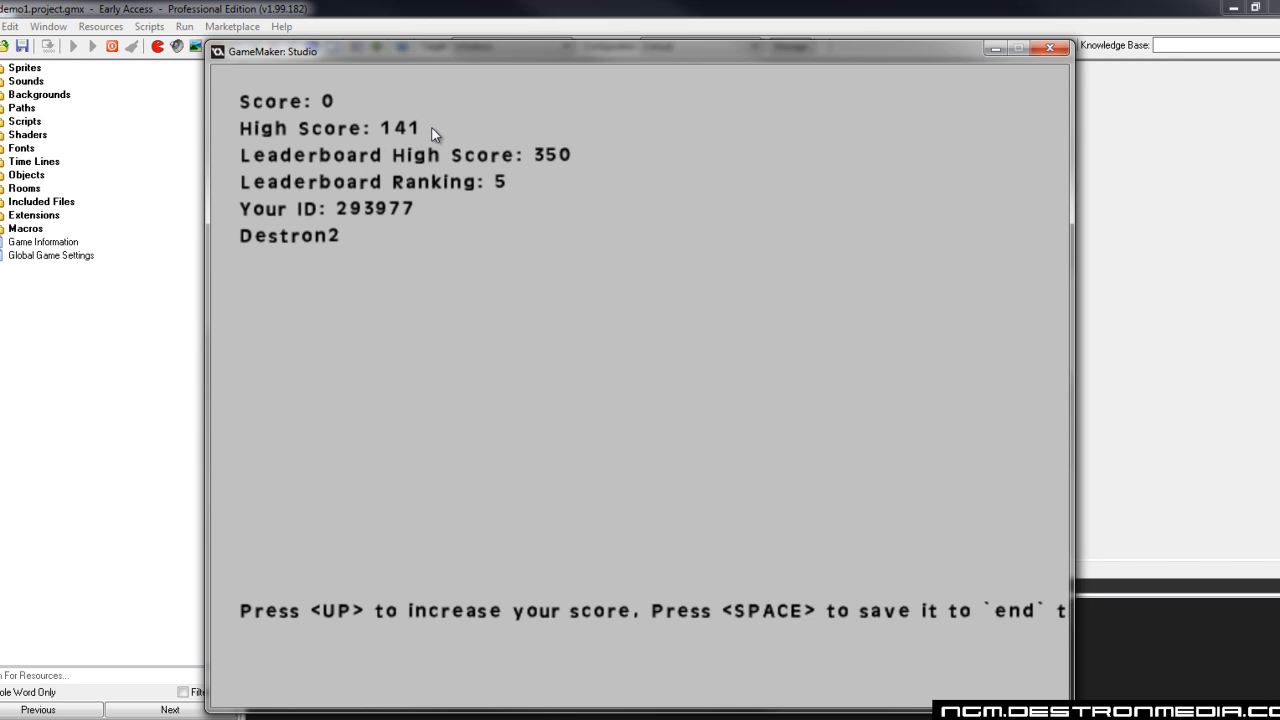
pyautogui.moveTo(336, 188)
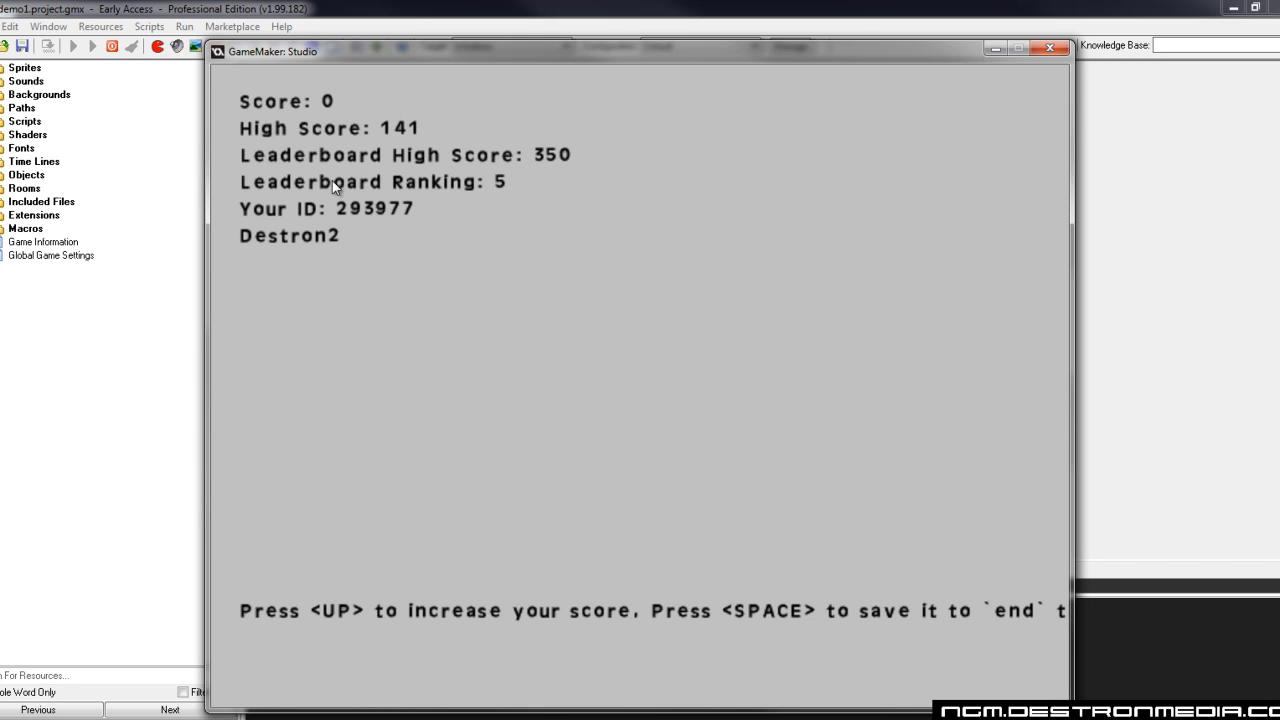
pyautogui.moveTo(372, 216)
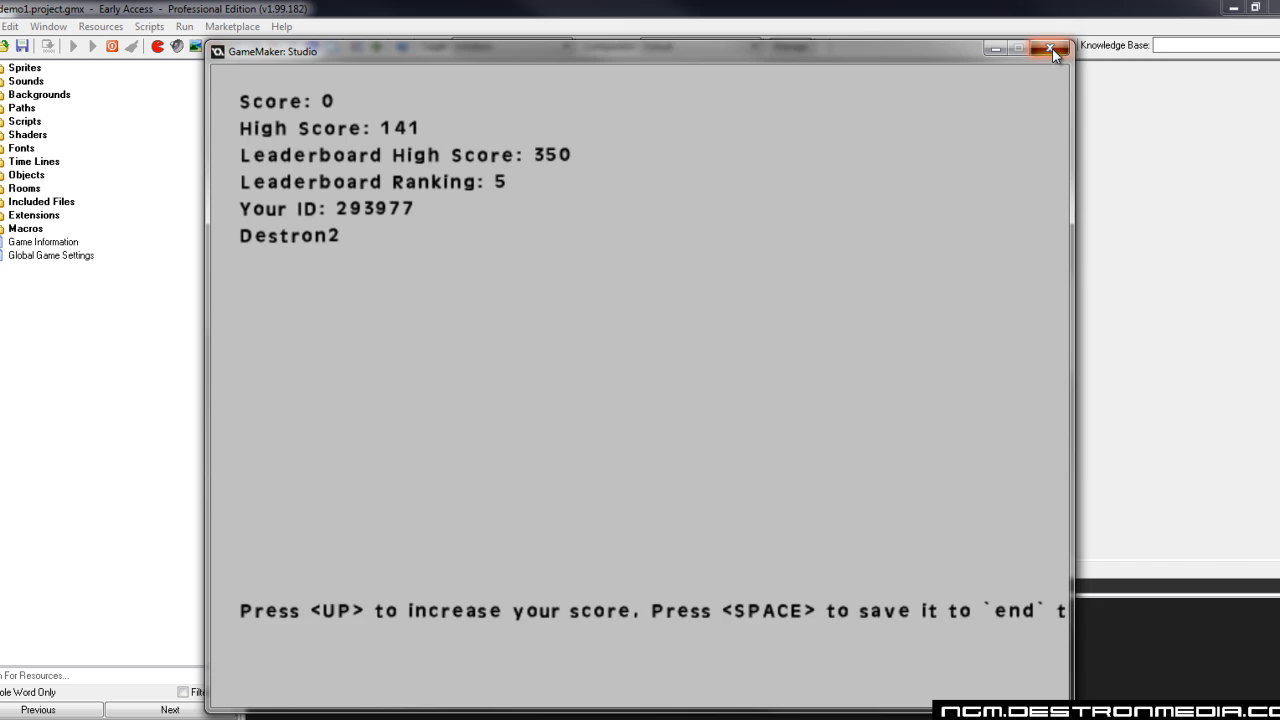
pyautogui.click(1050, 48)
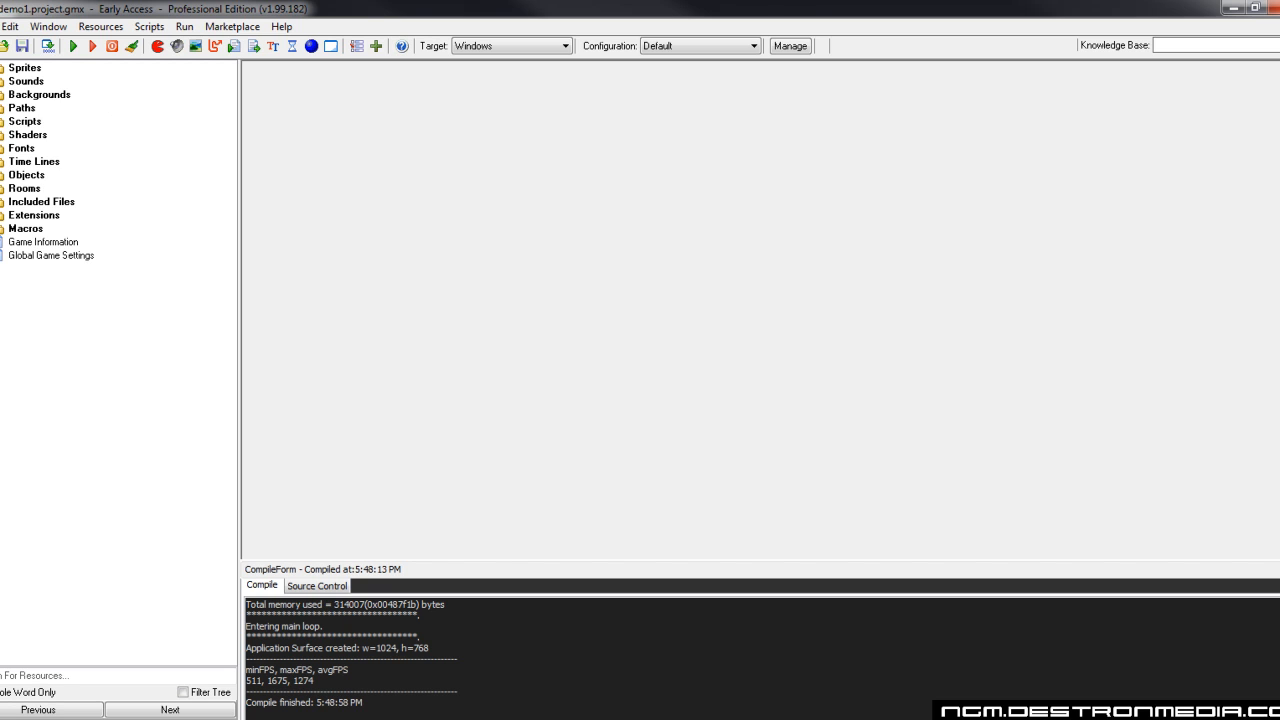
# Expand Scripts > gameSyncHS > Functions to show the gsInsert_Record scripts, then collapse Functions
pyautogui.click(24, 122)
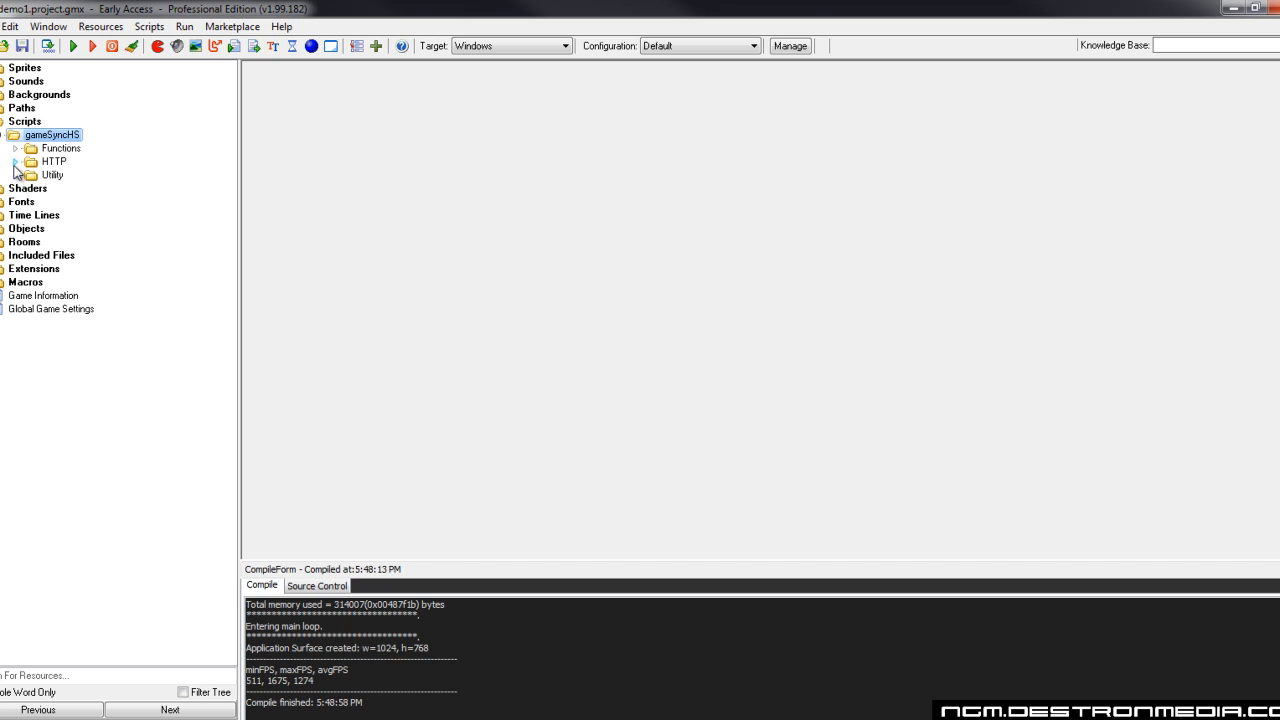
pyautogui.click(28, 148)
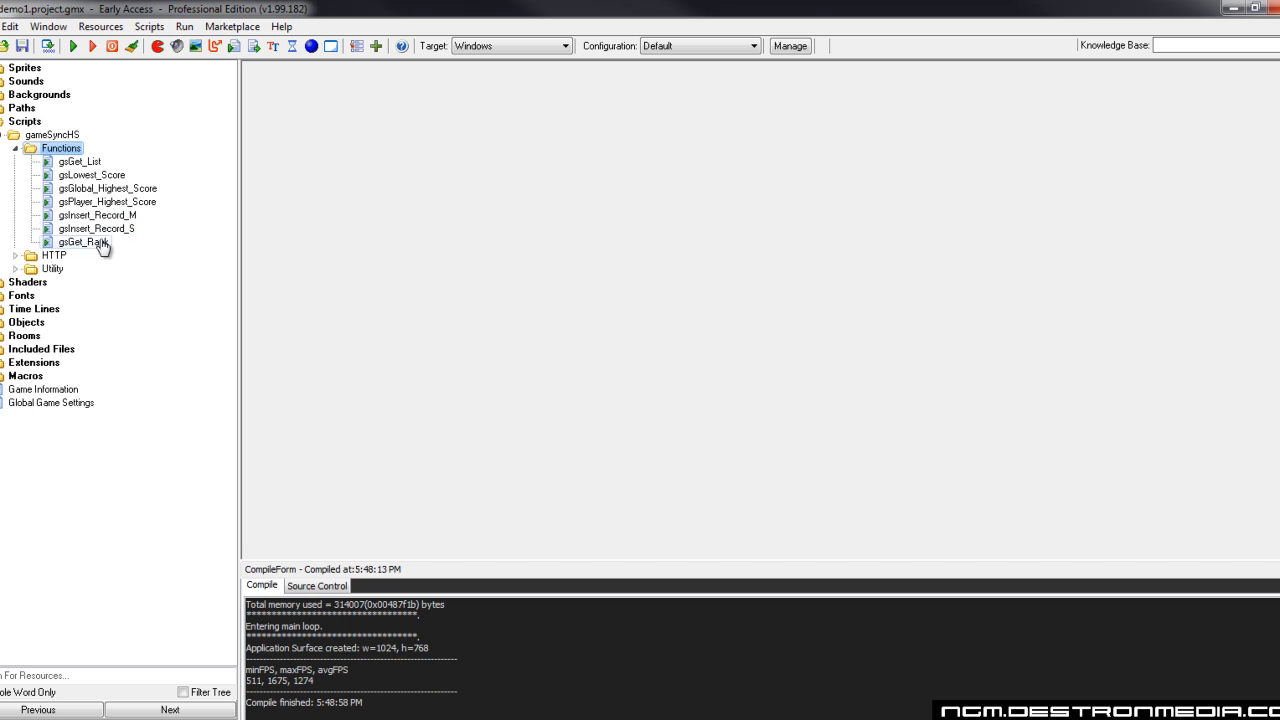
pyautogui.moveTo(130, 234)
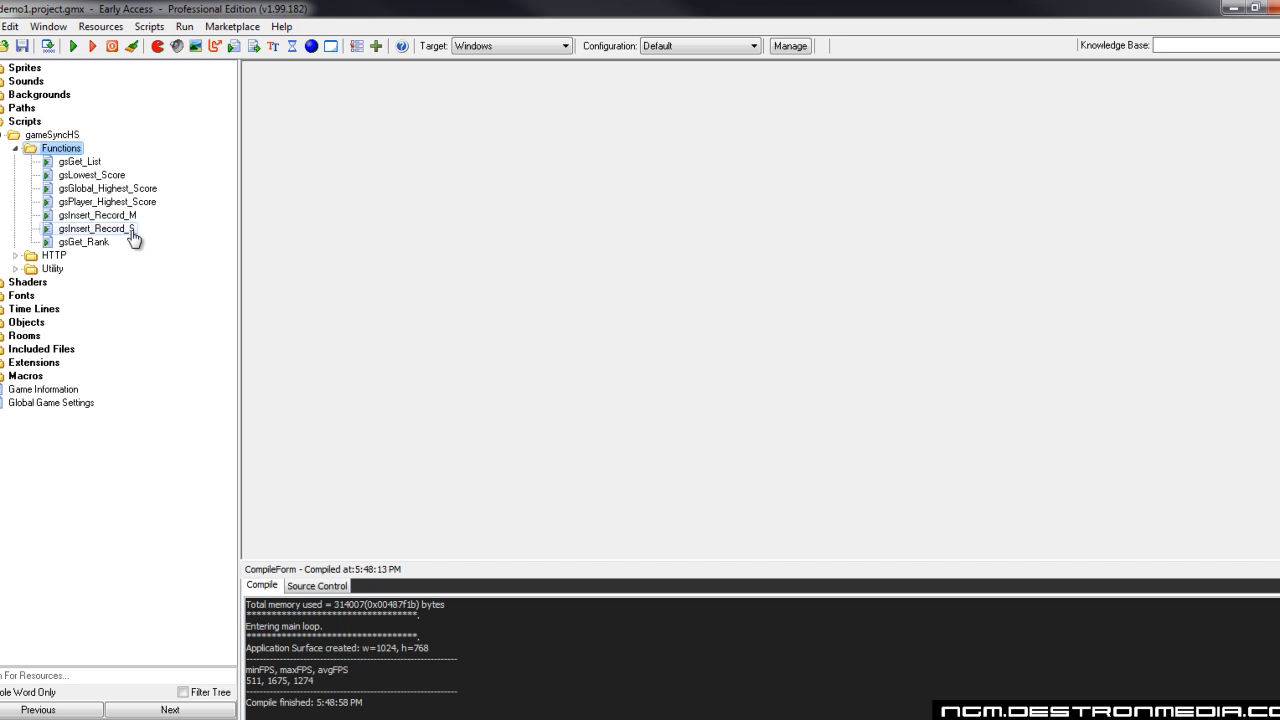
pyautogui.moveTo(96, 216)
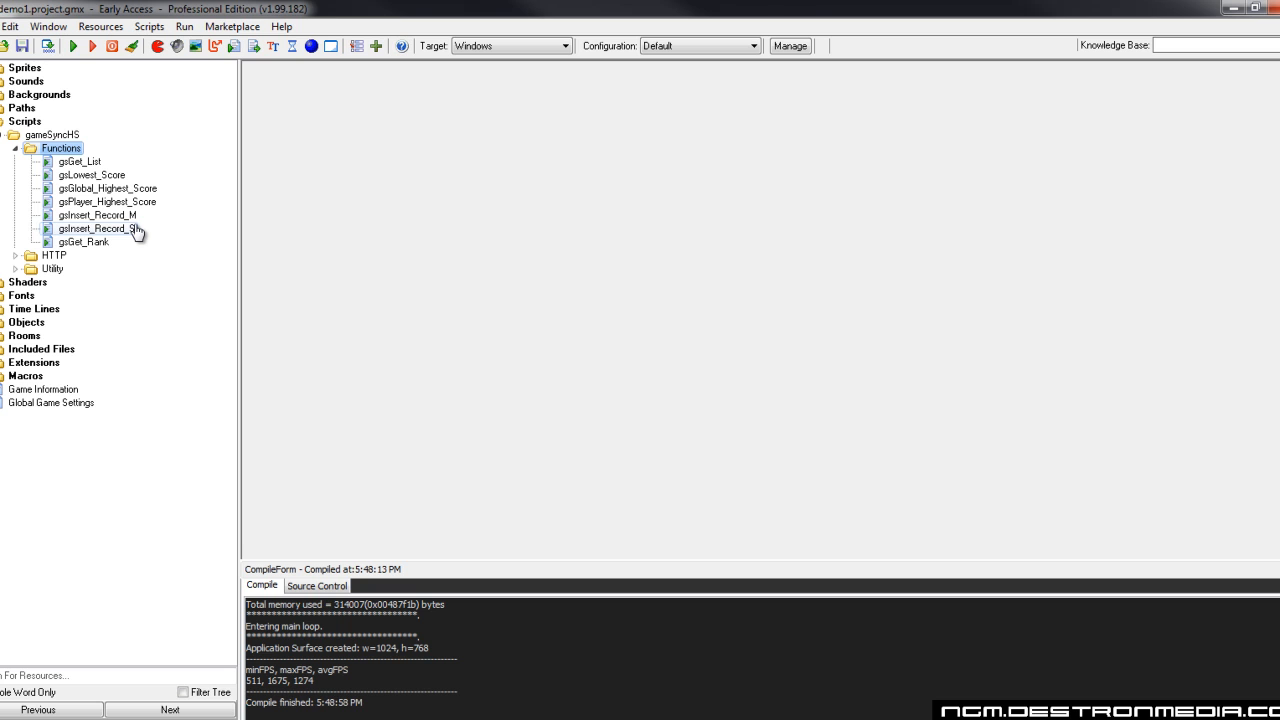
pyautogui.moveTo(136, 236)
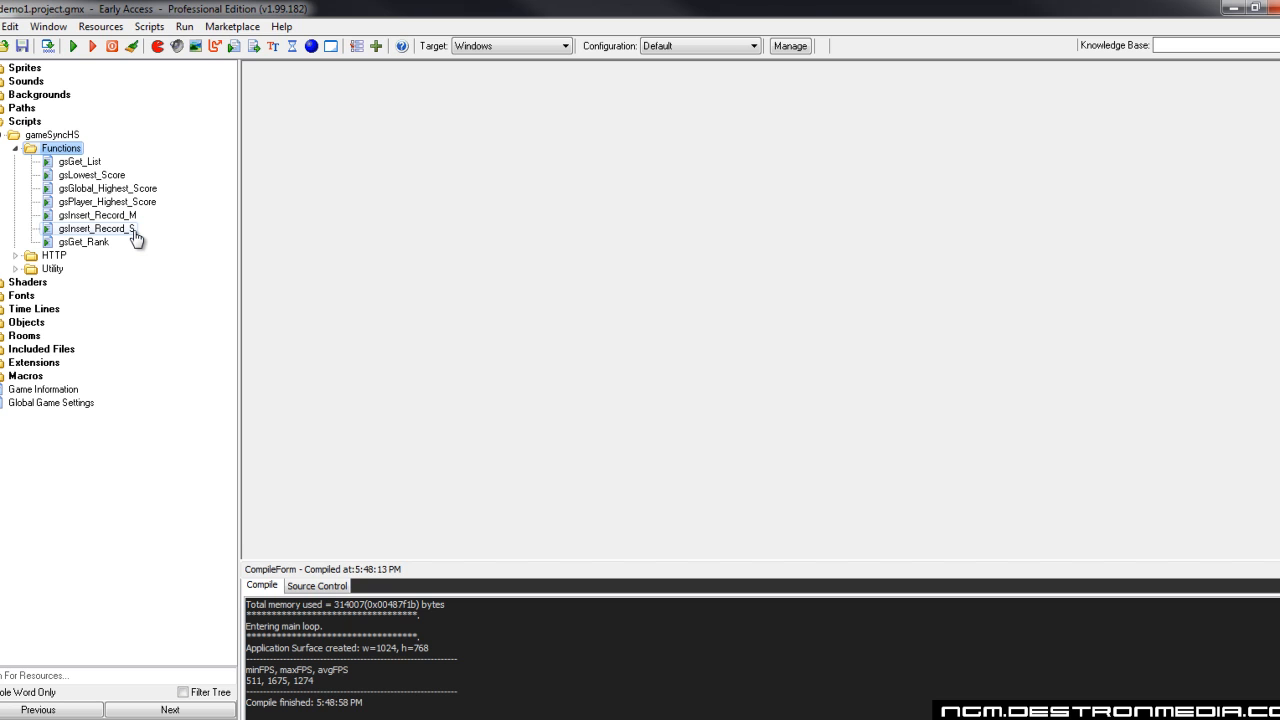
pyautogui.click(16, 148)
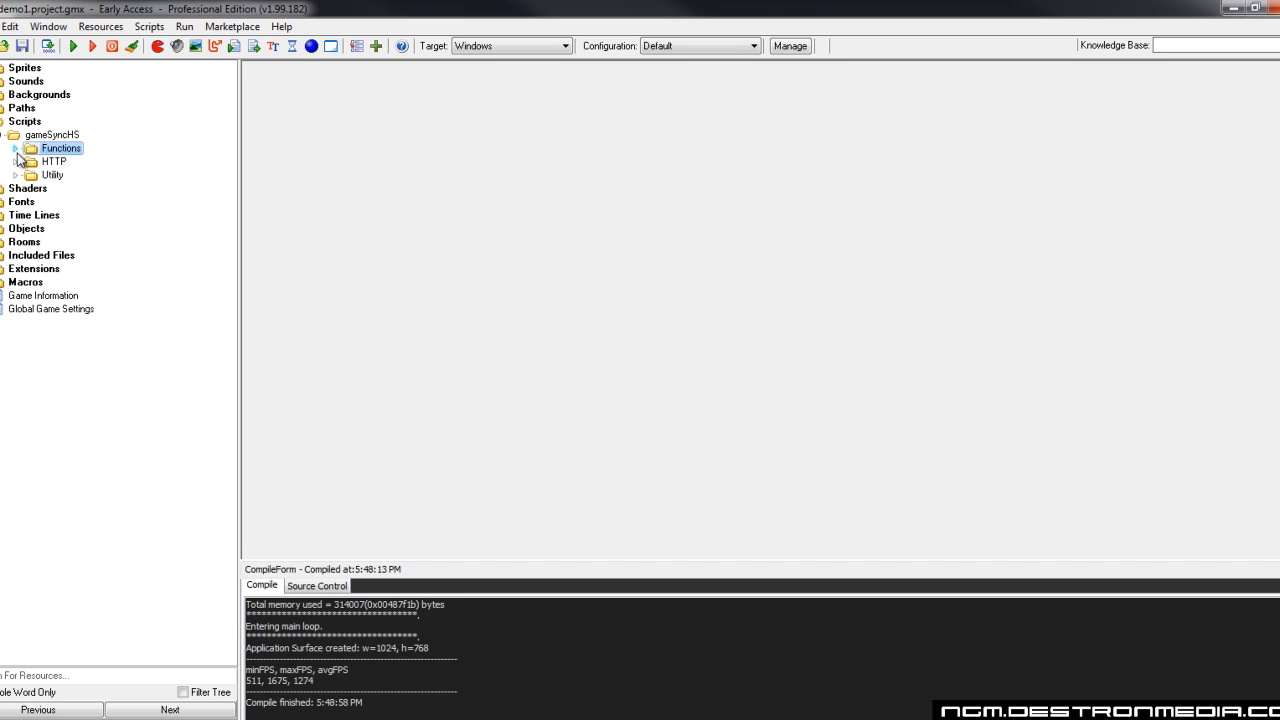